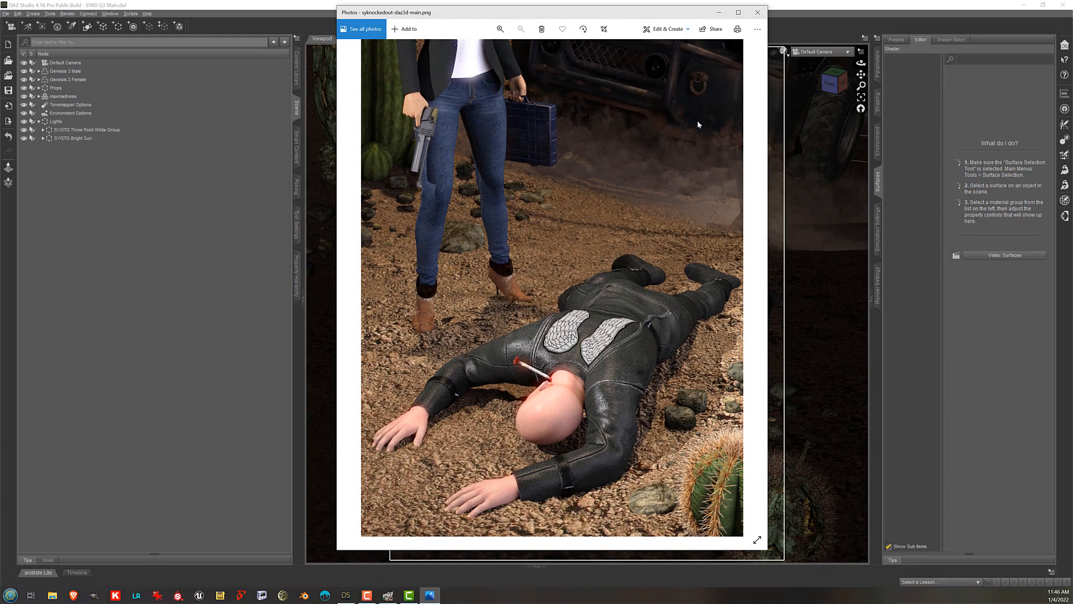
pyautogui.moveTo(682, 163)
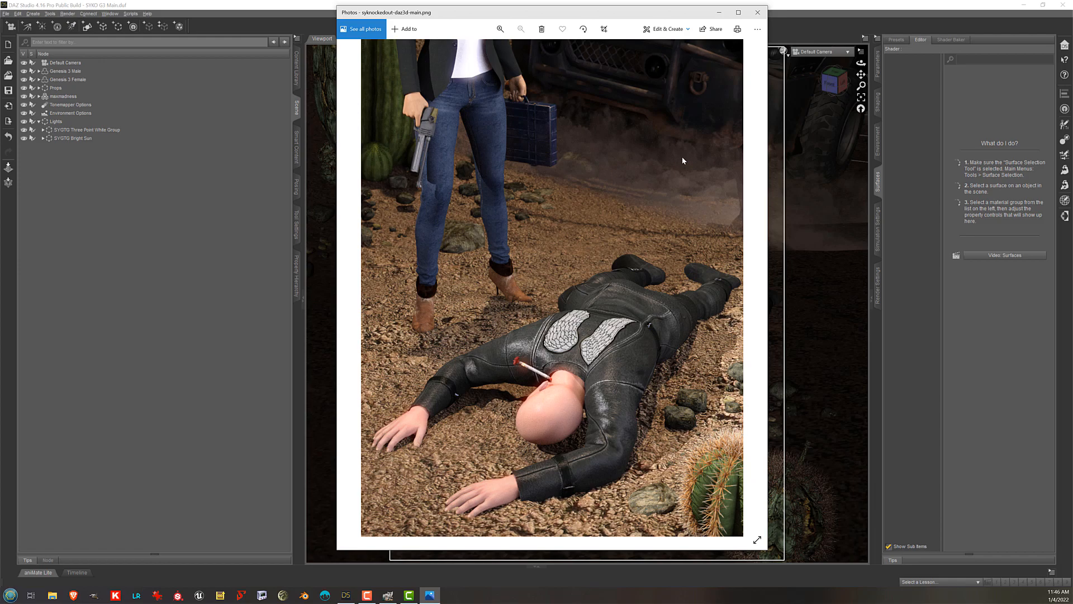
pyautogui.moveTo(683, 146)
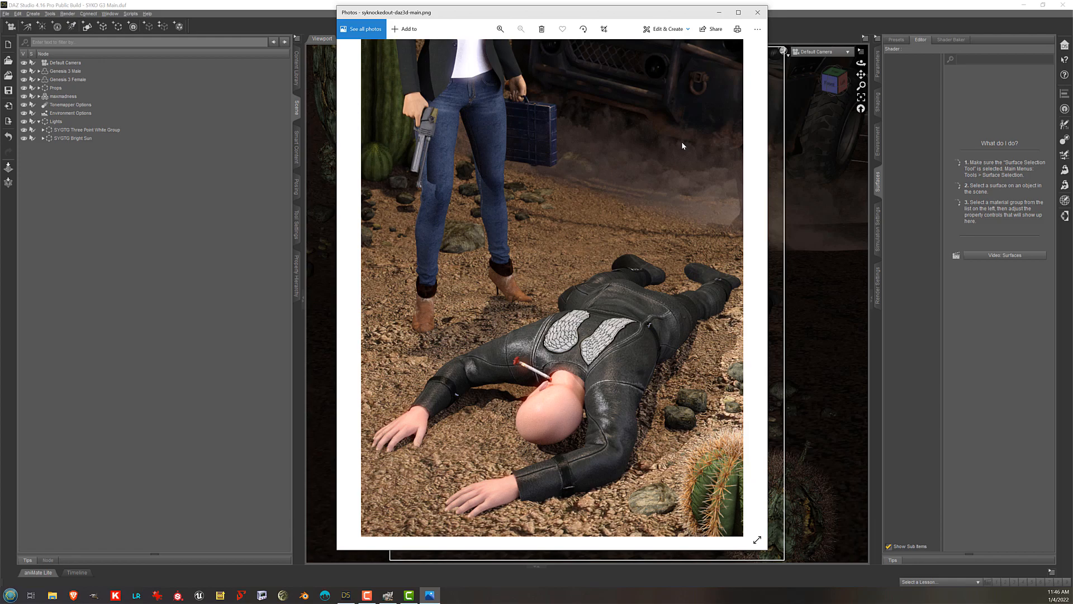
pyautogui.moveTo(660, 150)
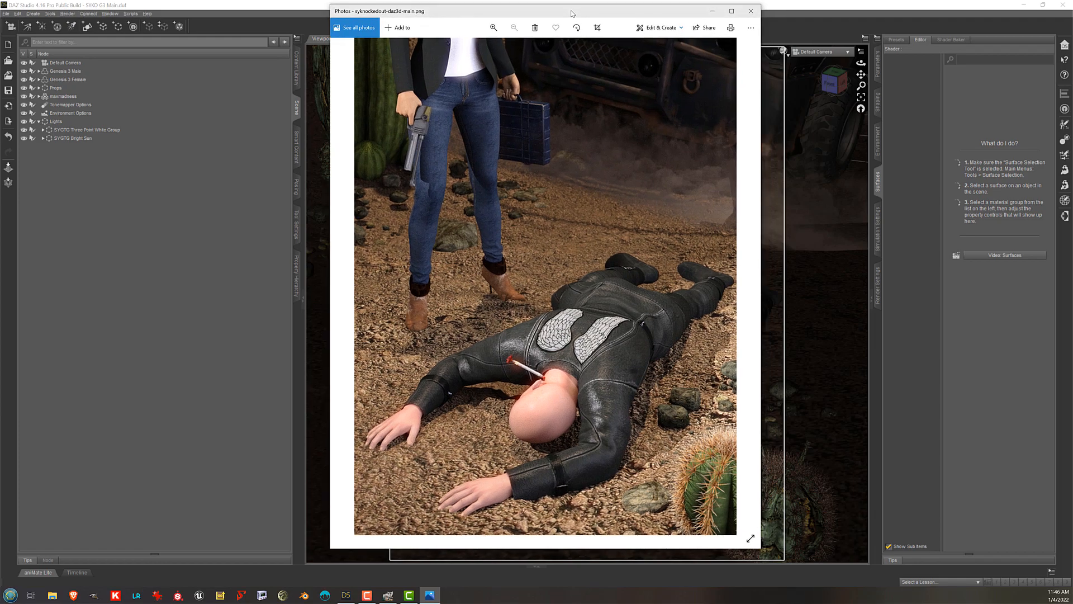
pyautogui.moveTo(692, 348)
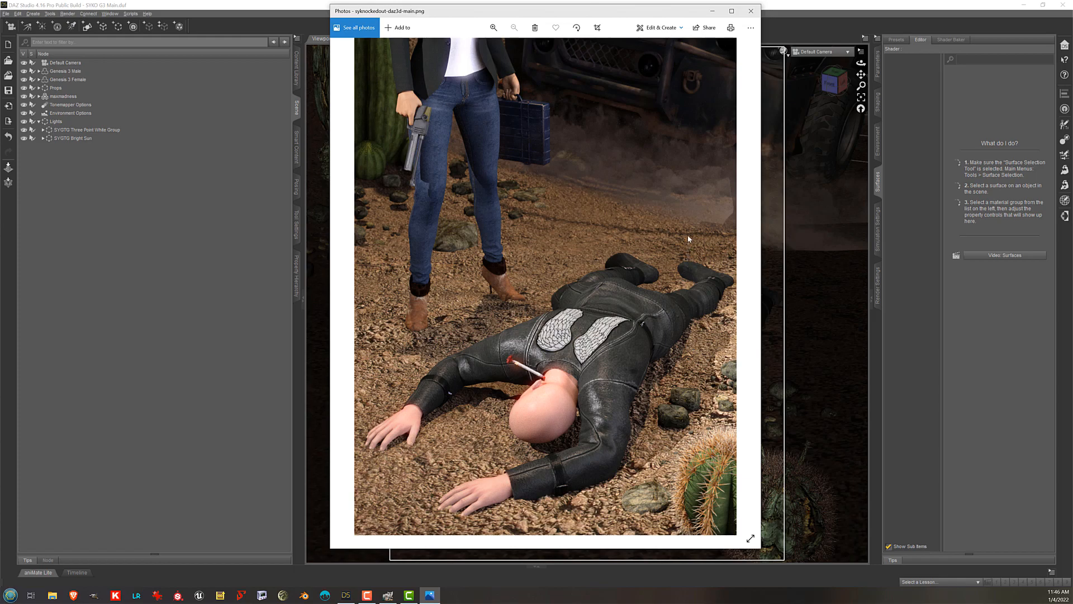
pyautogui.moveTo(683, 198)
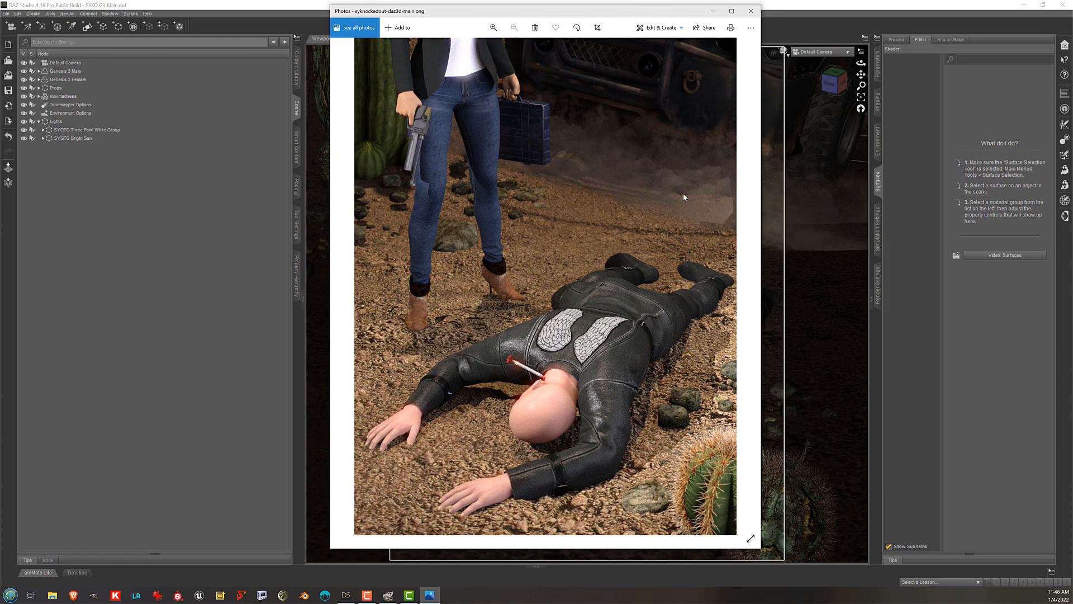
pyautogui.moveTo(387, 95)
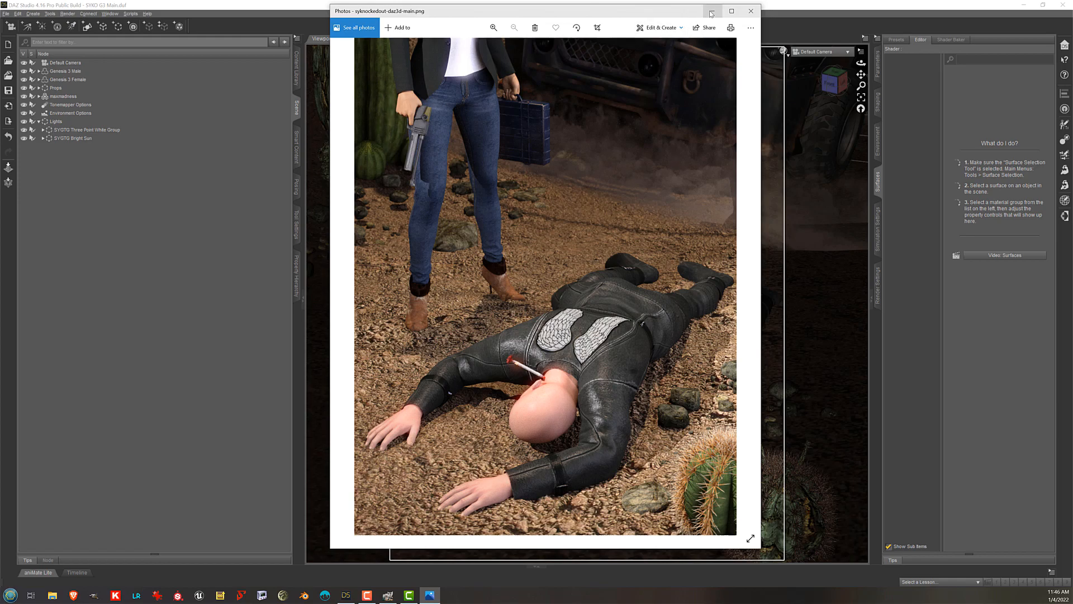
# Restore down the Photos window so the desert render sits beside the DAZ Studio viewport.
pyautogui.click(750, 12)
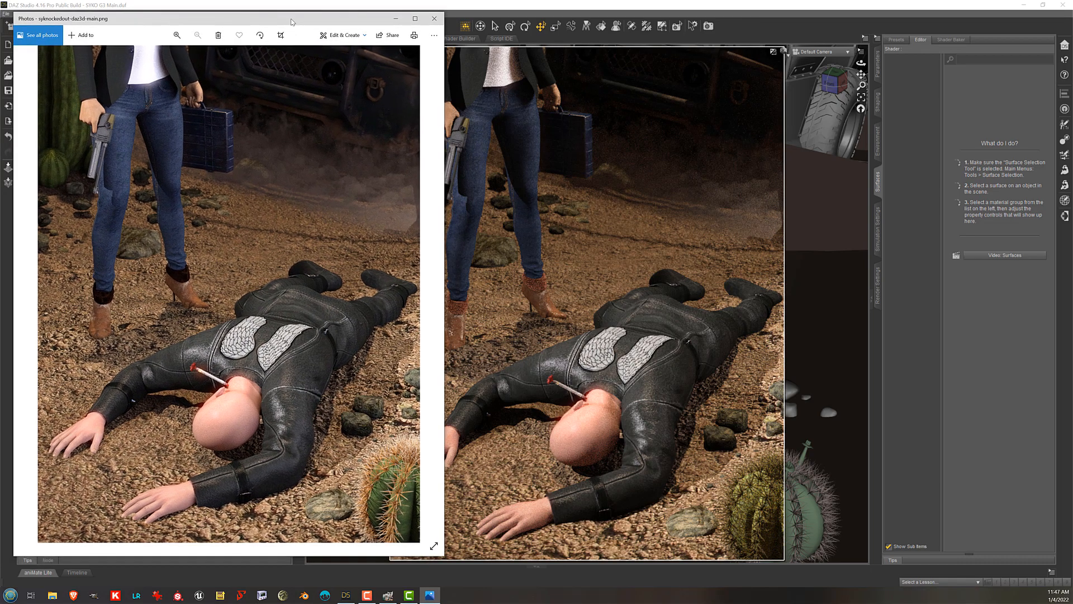
# Close the Photos render viewer, leaving only the DAZ Studio desert scene.
pyautogui.click(561, 133)
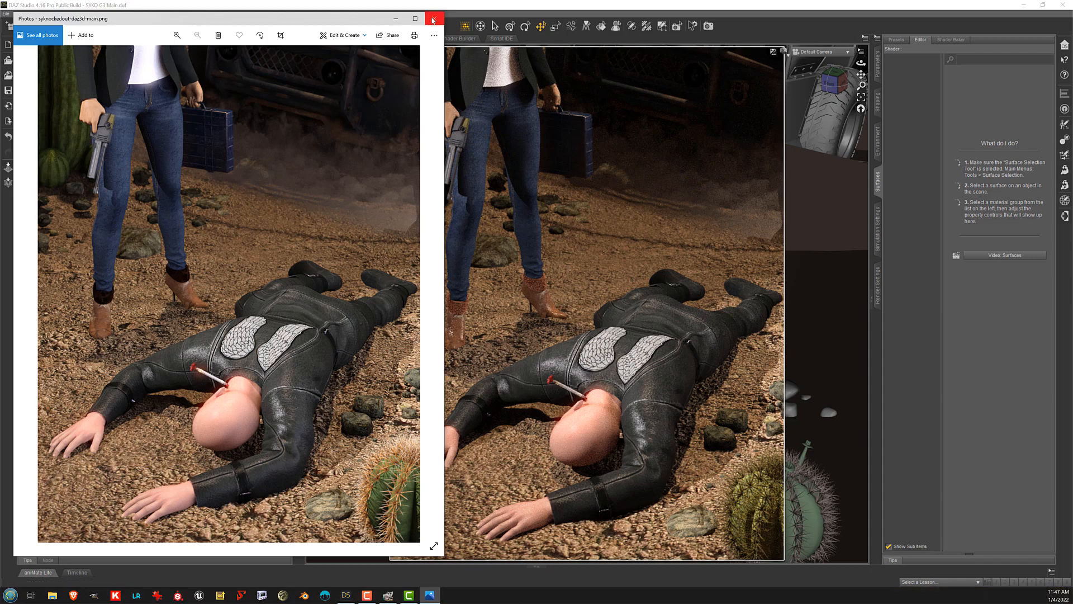
pyautogui.click(433, 18)
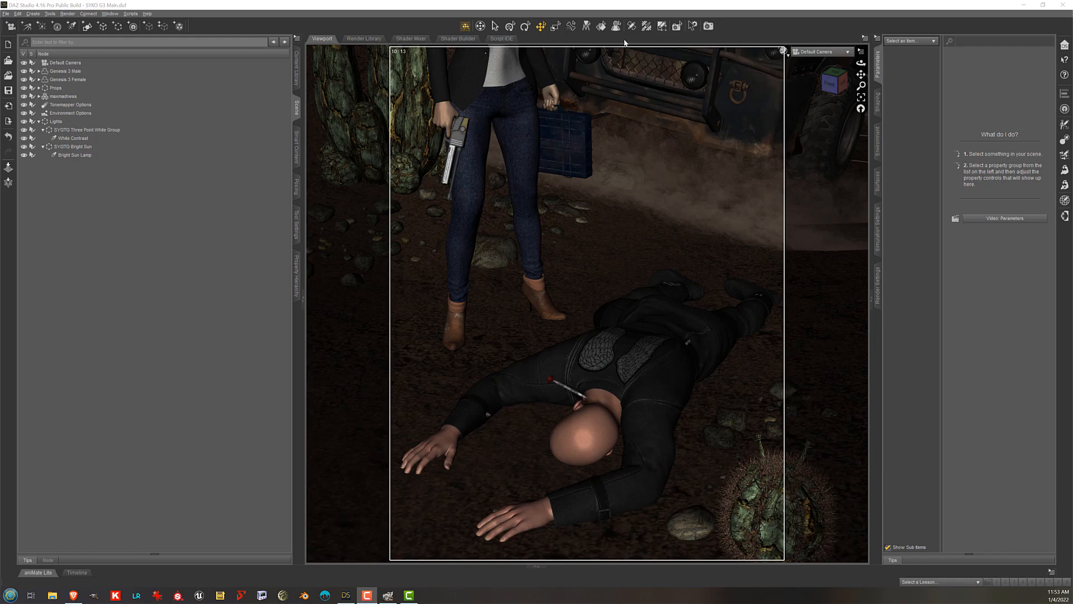
# Select Genesis 3 Male and switch the viewport to Perspective View.
pyautogui.click(653, 323)
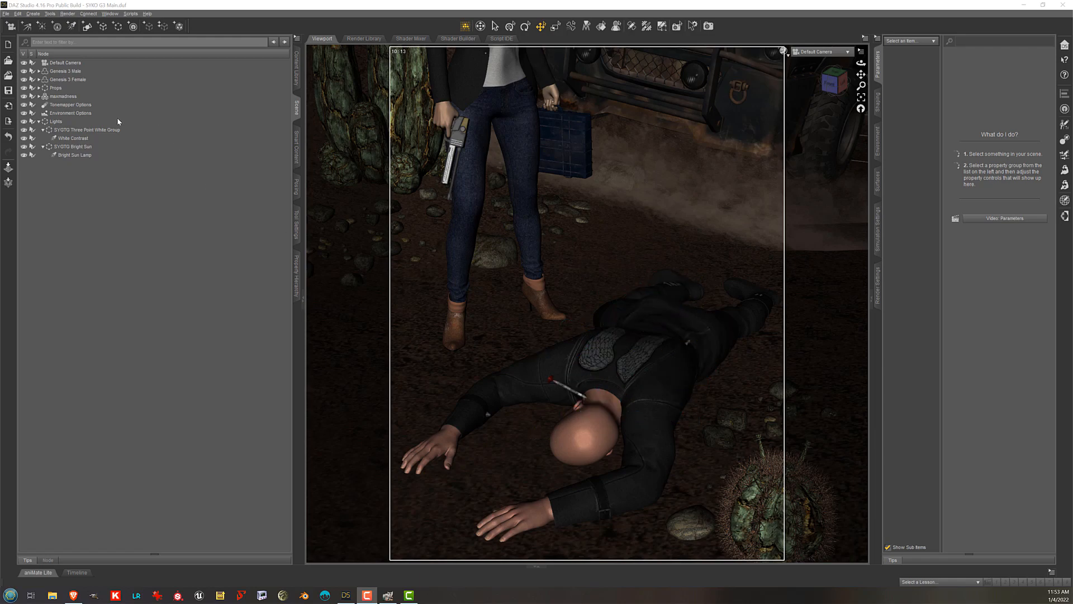
pyautogui.moveTo(118, 74)
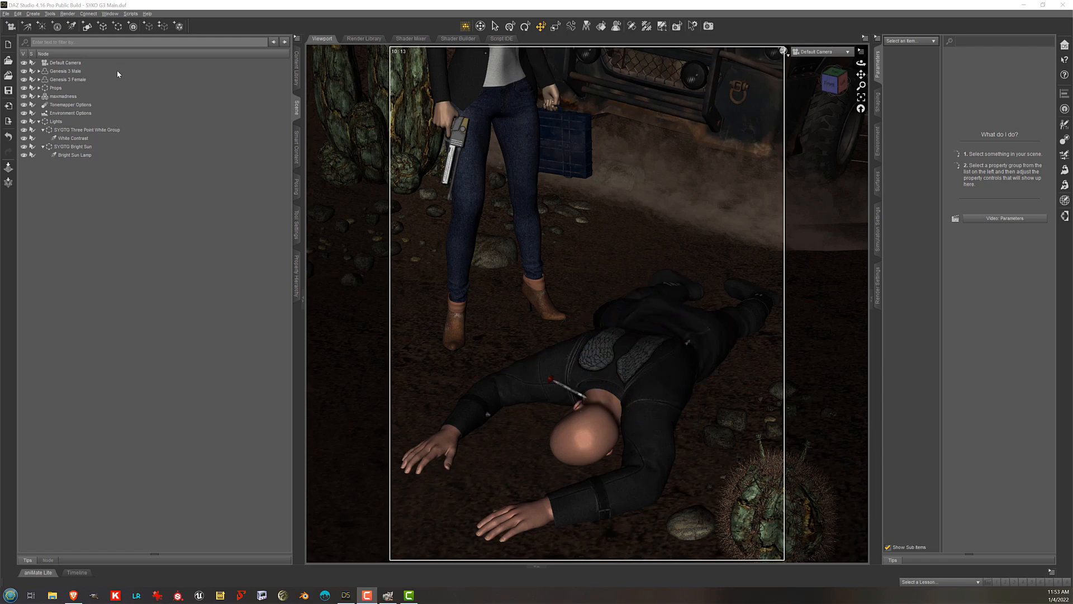
pyautogui.click(64, 71)
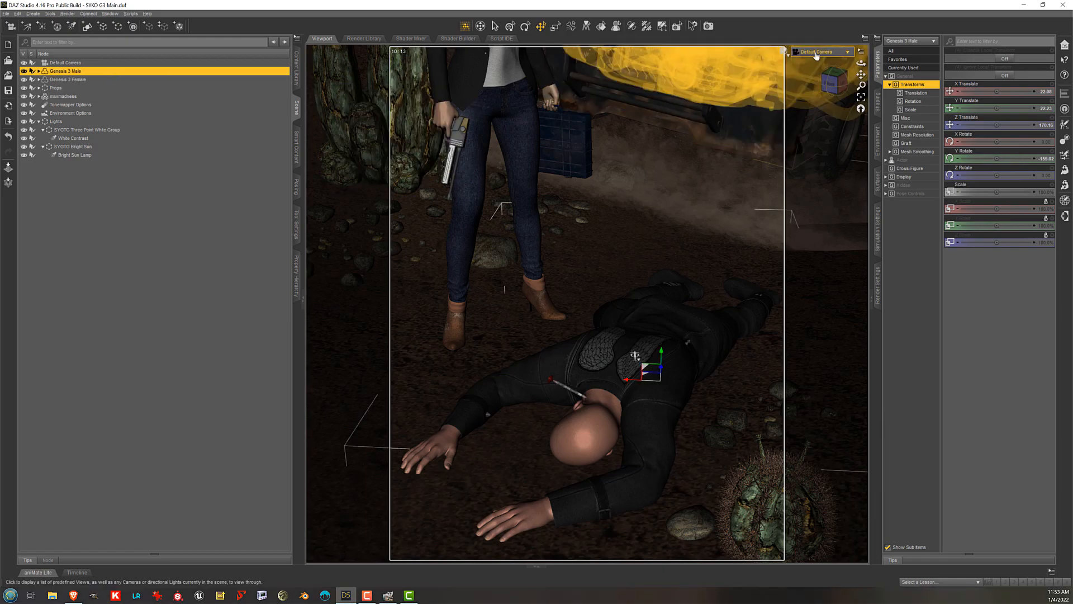
pyautogui.click(822, 51)
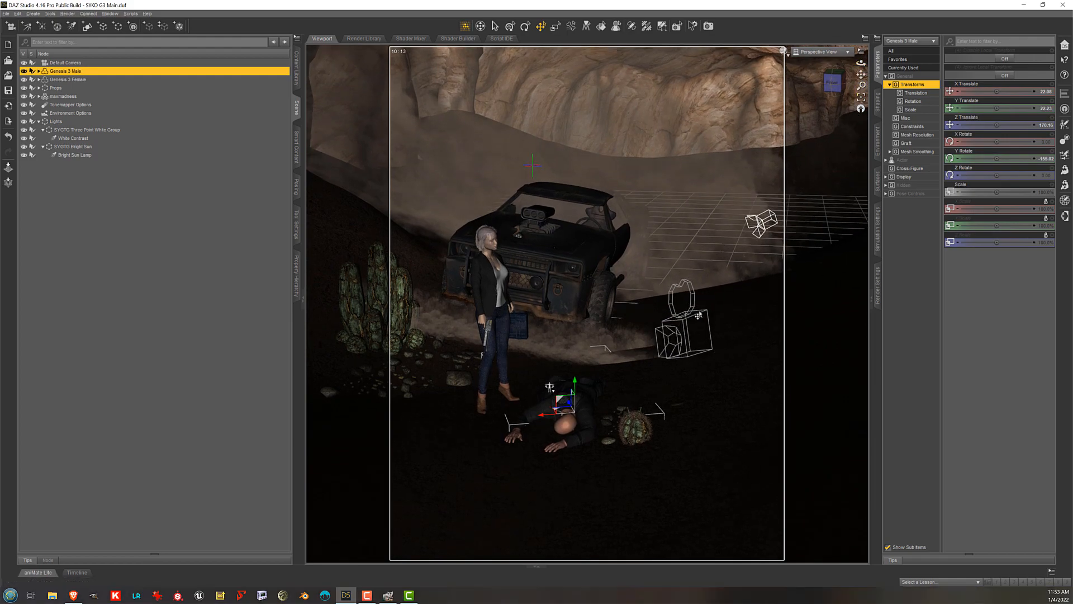
pyautogui.moveTo(708, 301)
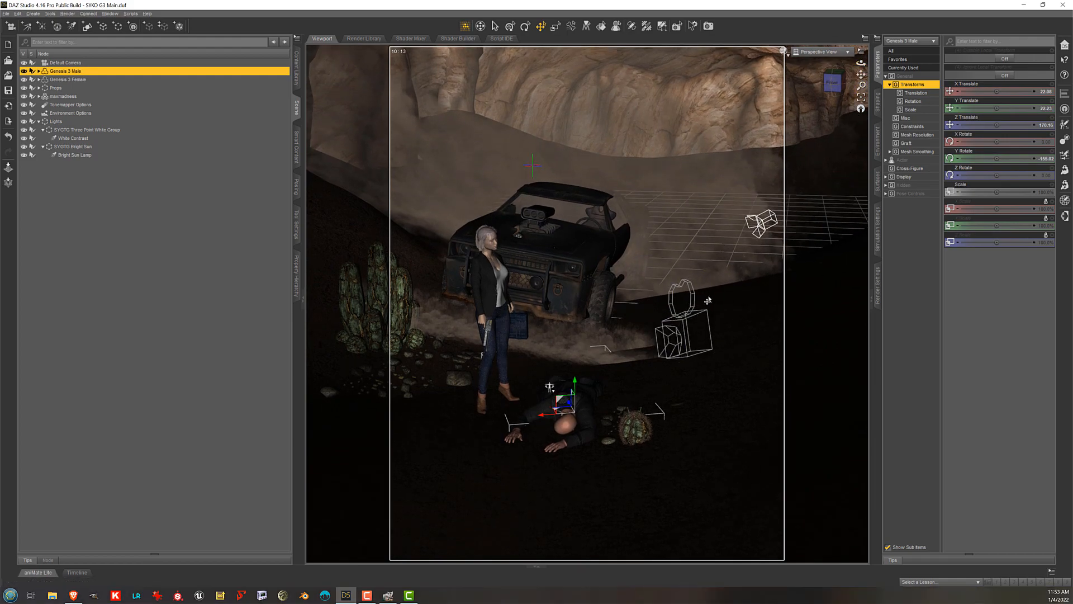
pyautogui.click(547, 246)
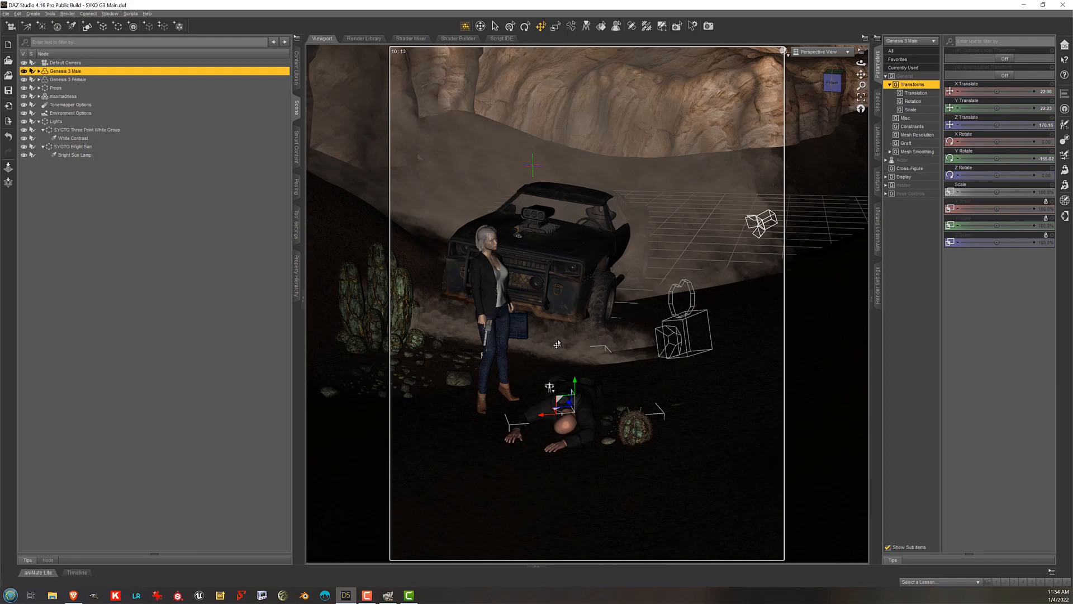
pyautogui.moveTo(664, 212)
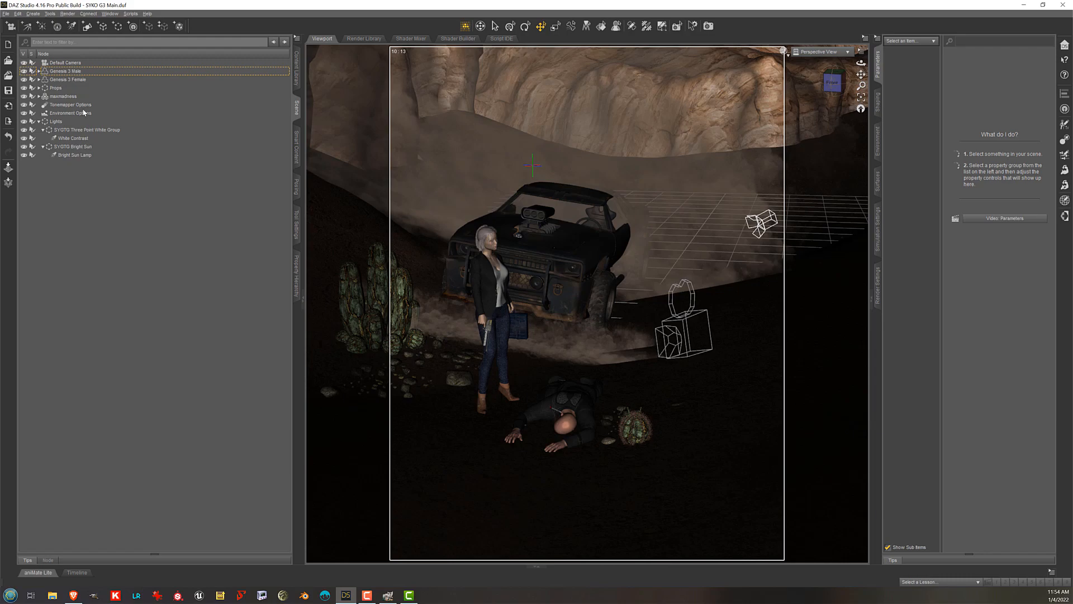
pyautogui.click(55, 121)
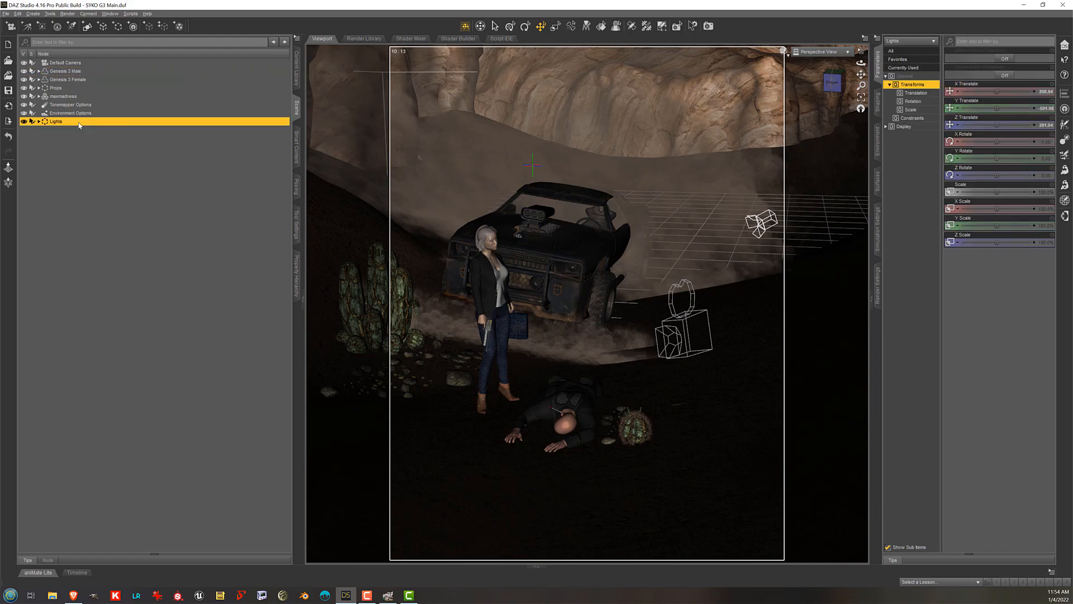
pyautogui.click(55, 88)
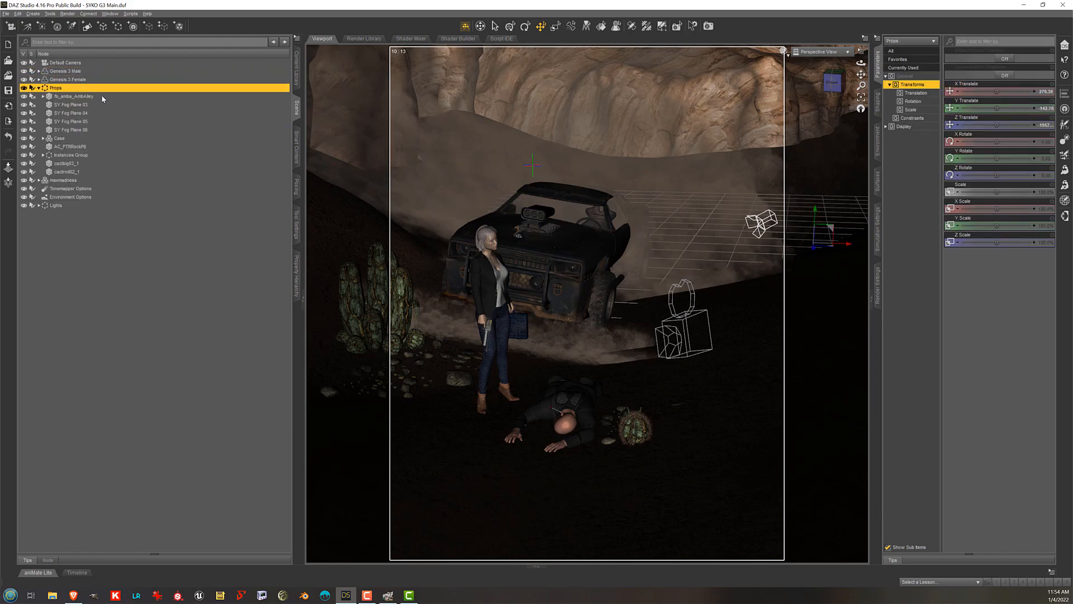
pyautogui.click(74, 95)
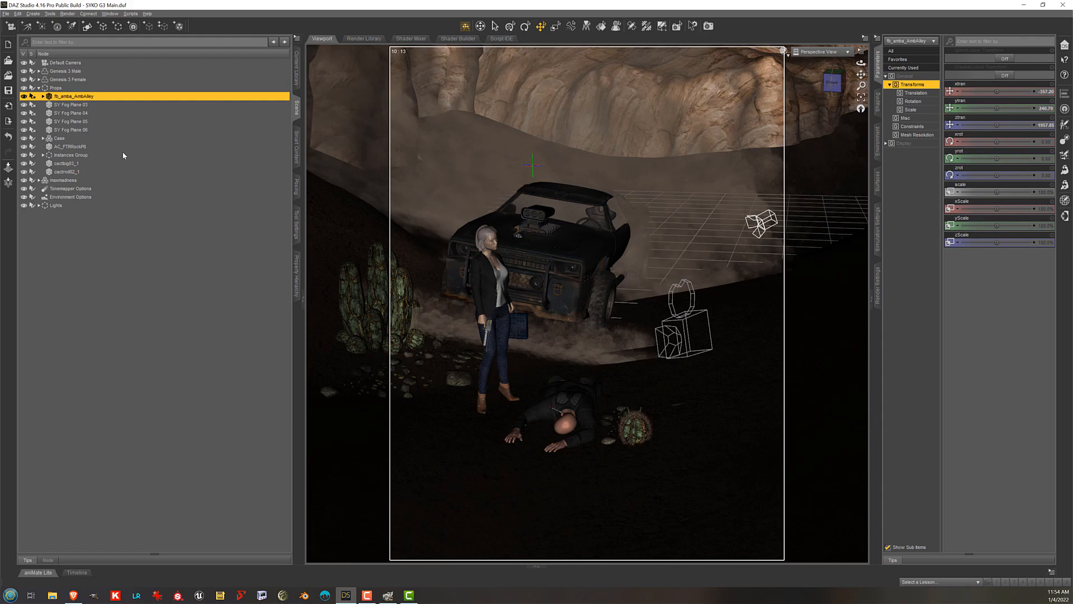
pyautogui.click(68, 146)
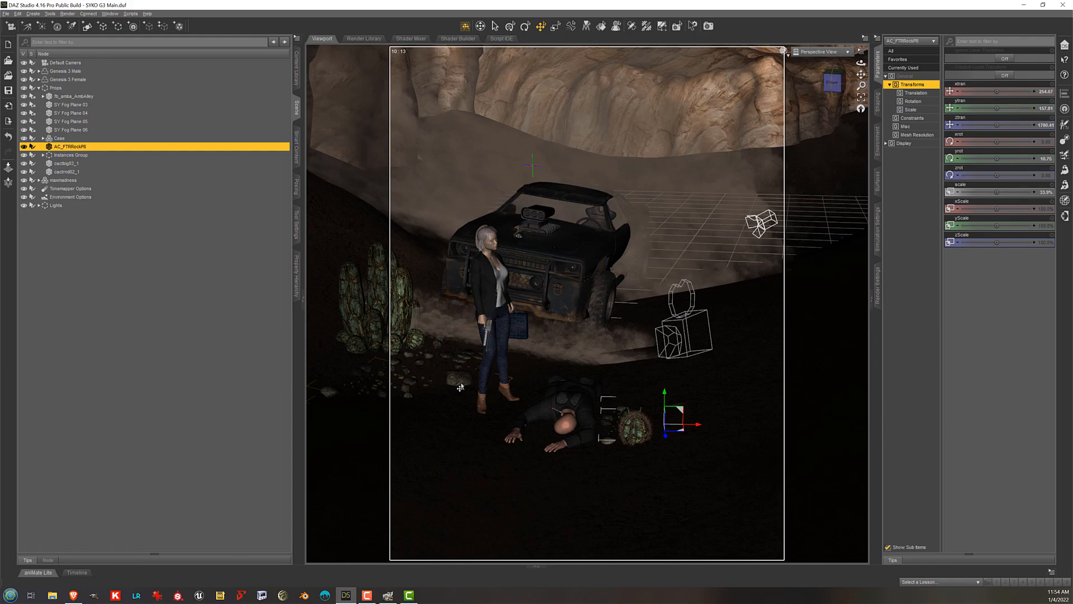
pyautogui.moveTo(127, 158)
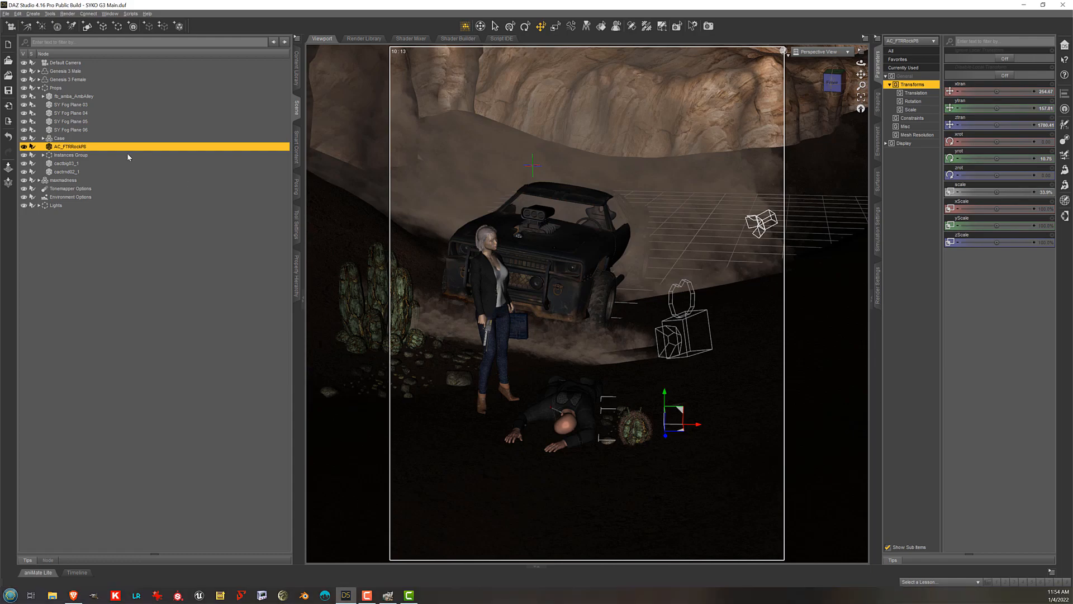
pyautogui.click(69, 154)
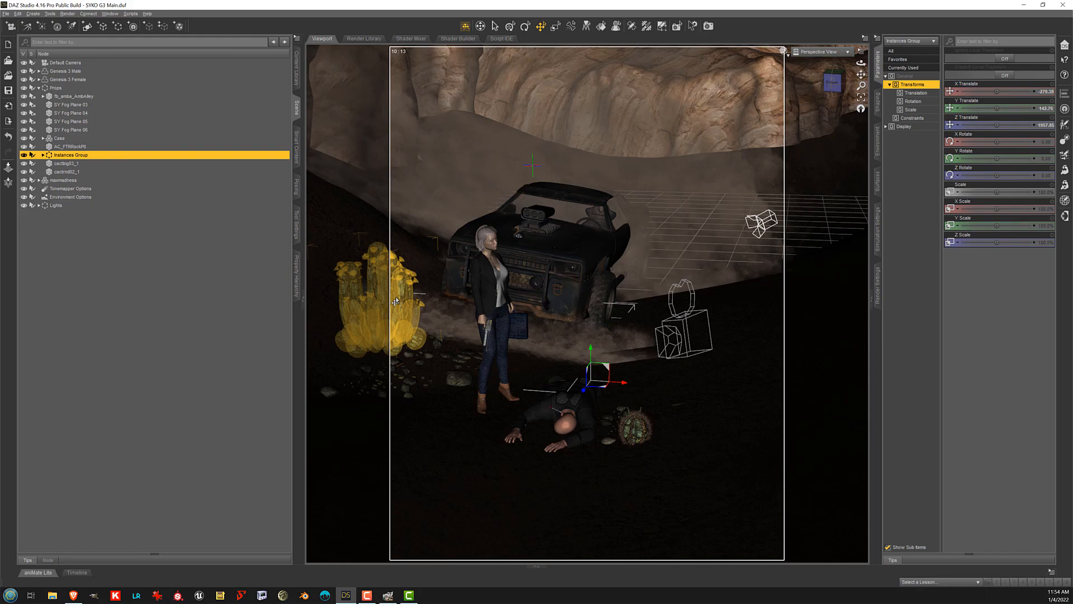
pyautogui.click(205, 305)
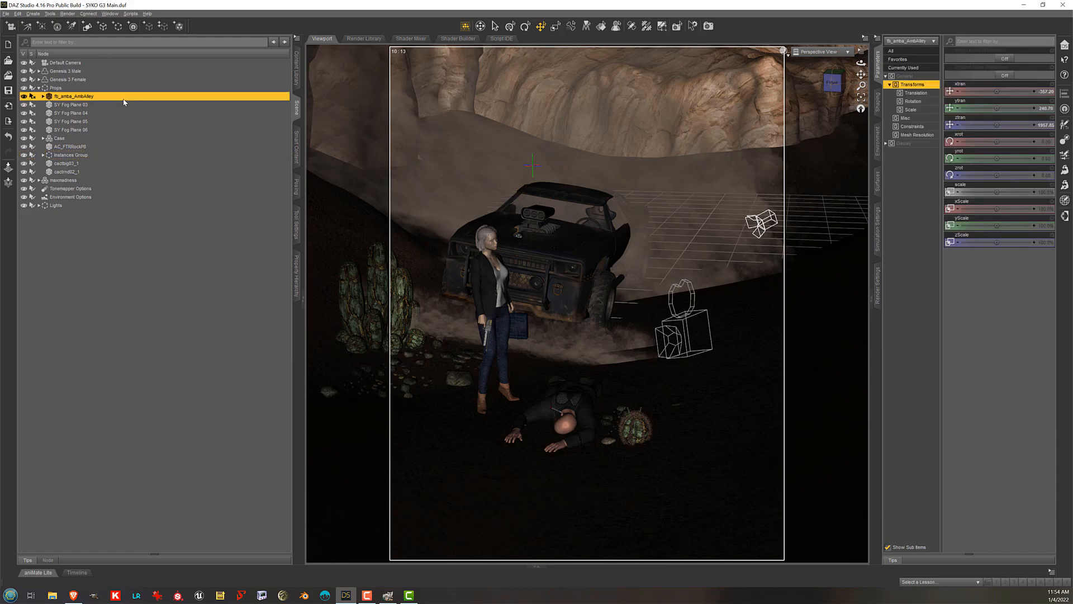
pyautogui.click(59, 137)
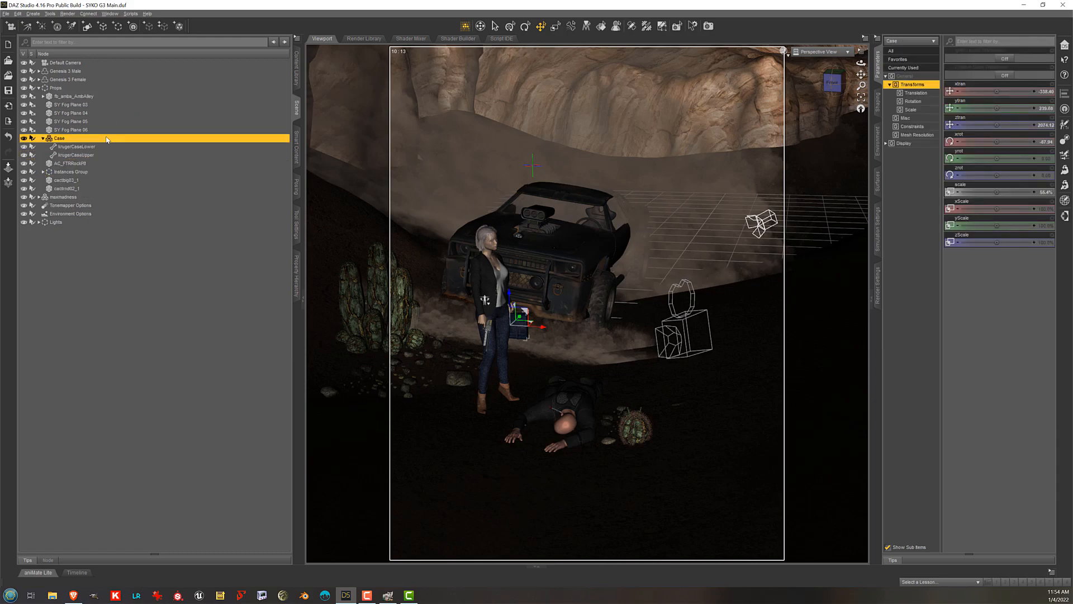
pyautogui.click(42, 137)
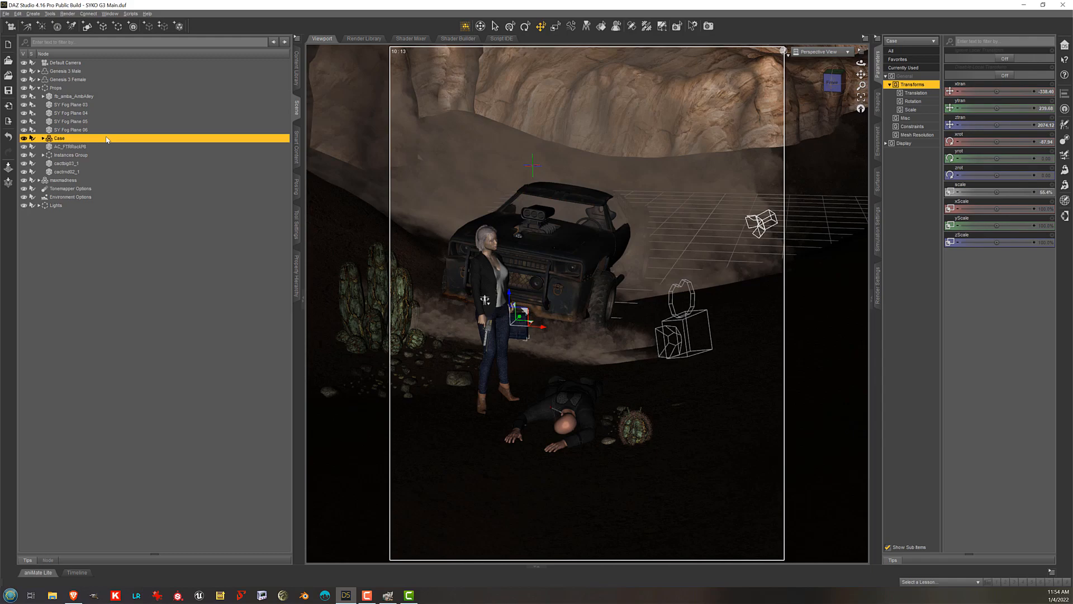
pyautogui.moveTo(98, 184)
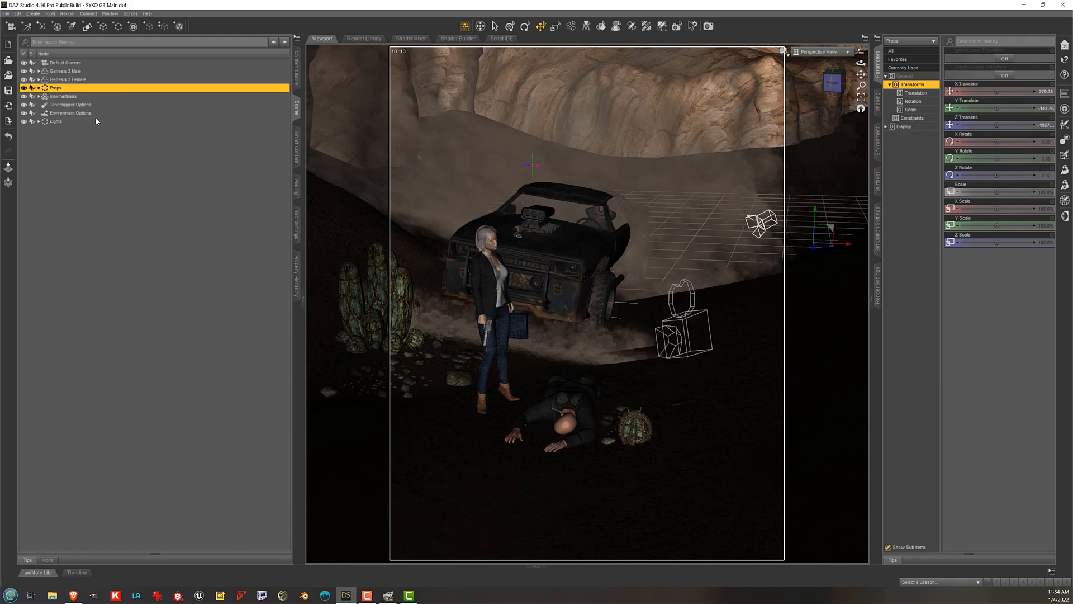
pyautogui.click(38, 122)
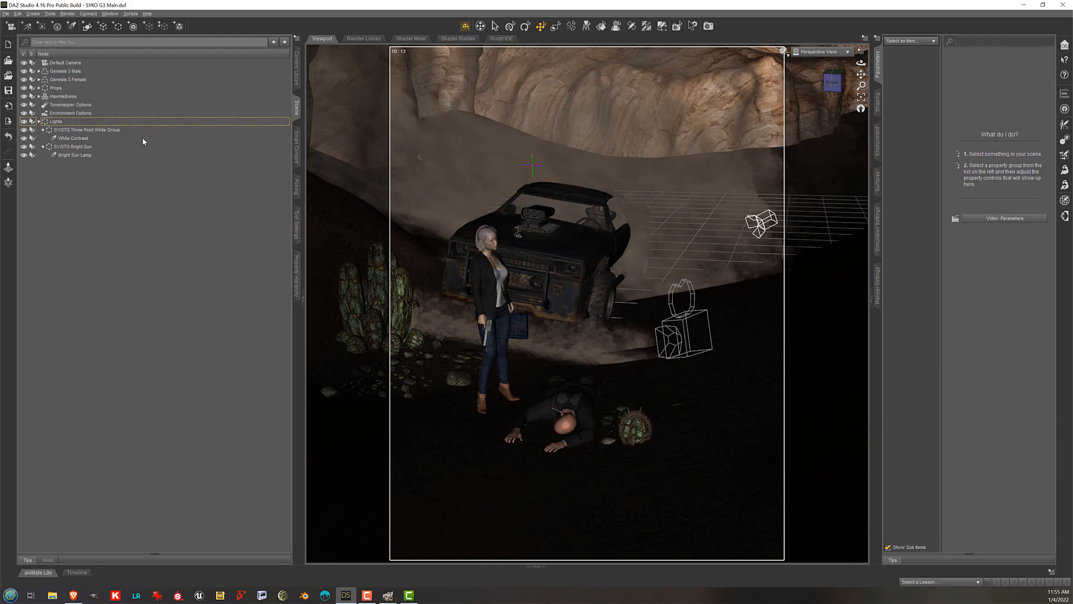
# Select Bright Sun Lamp and show its Light parameters like intensity and shadow type.
pyautogui.click(73, 154)
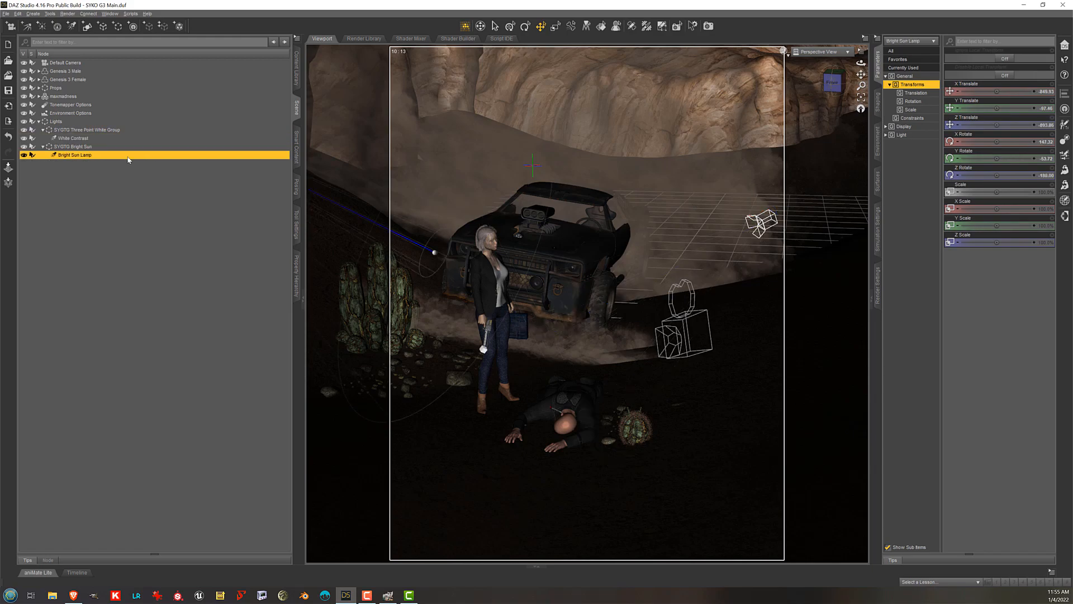
pyautogui.moveTo(143, 142)
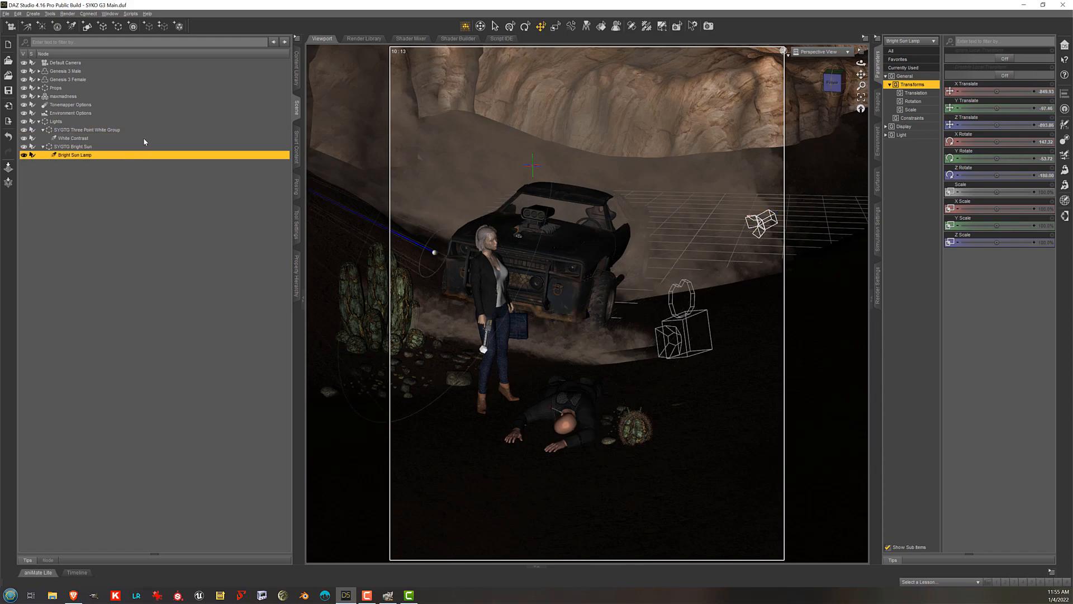
pyautogui.click(71, 138)
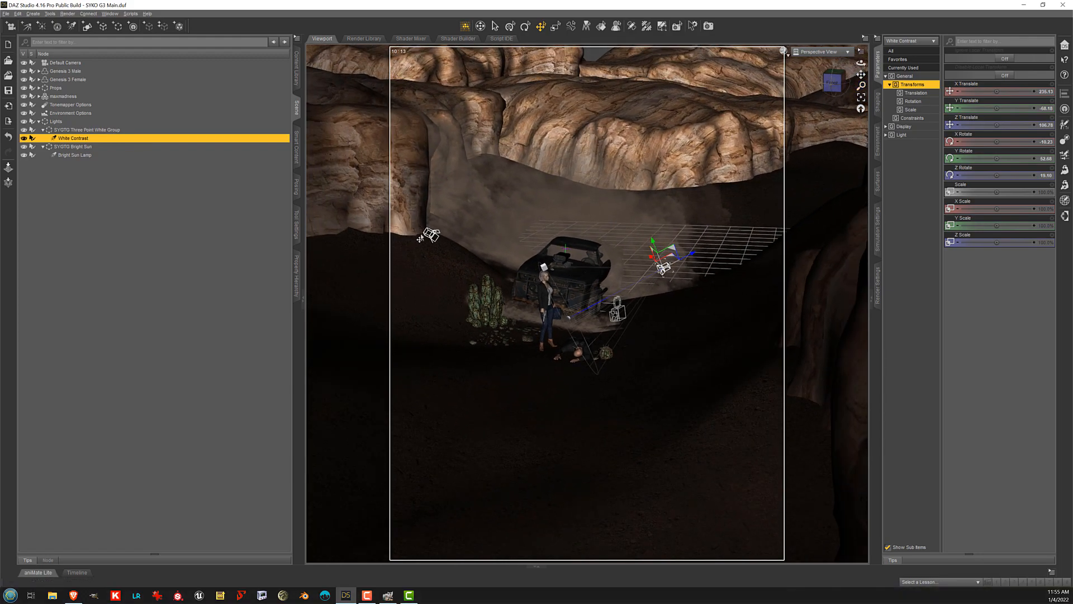
pyautogui.click(73, 155)
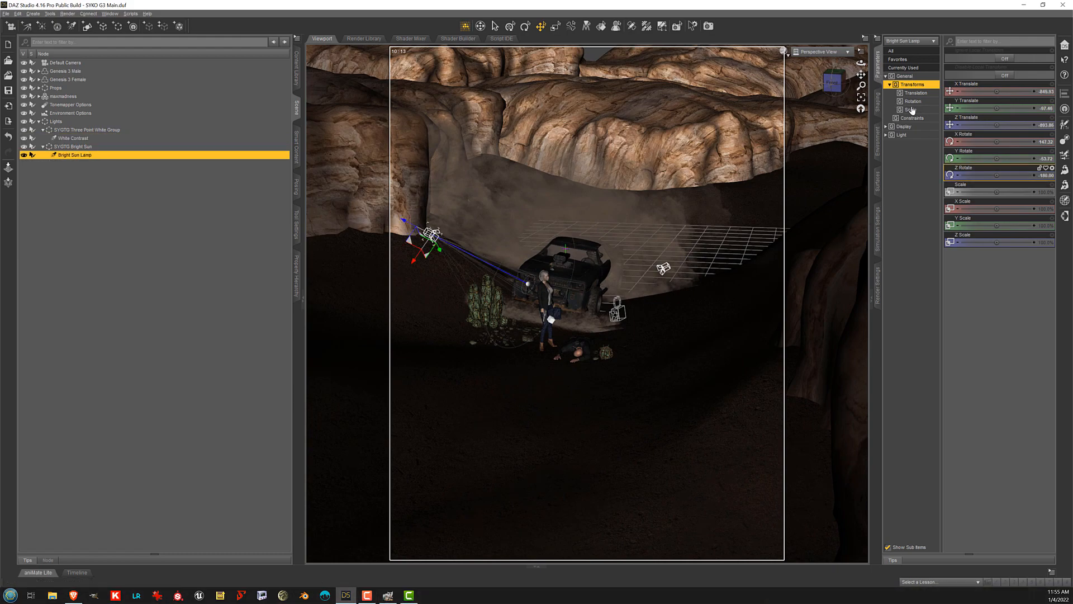
pyautogui.click(902, 135)
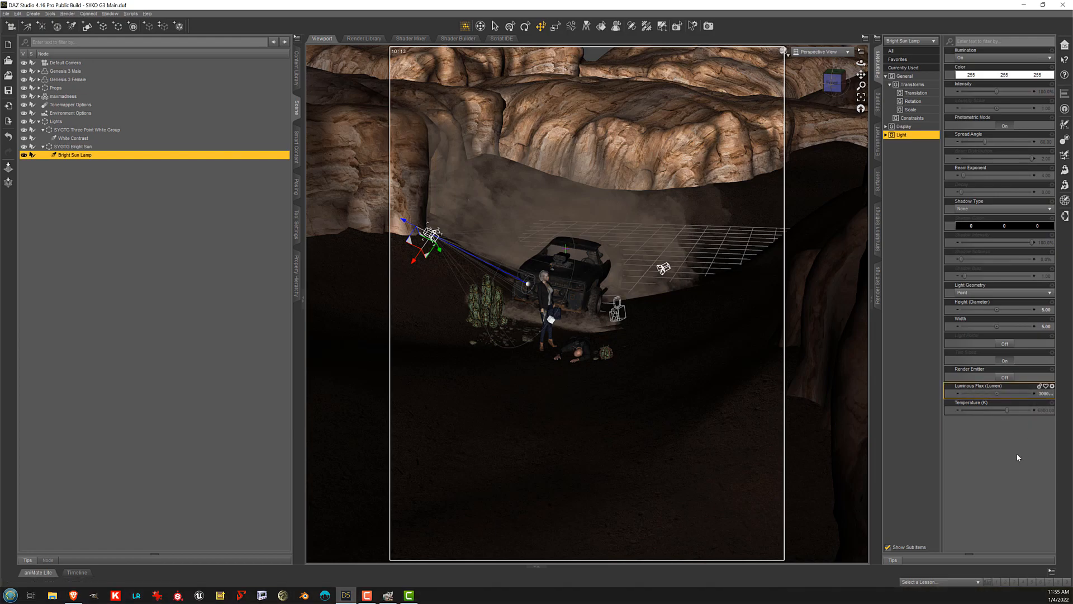
pyautogui.moveTo(1047, 309)
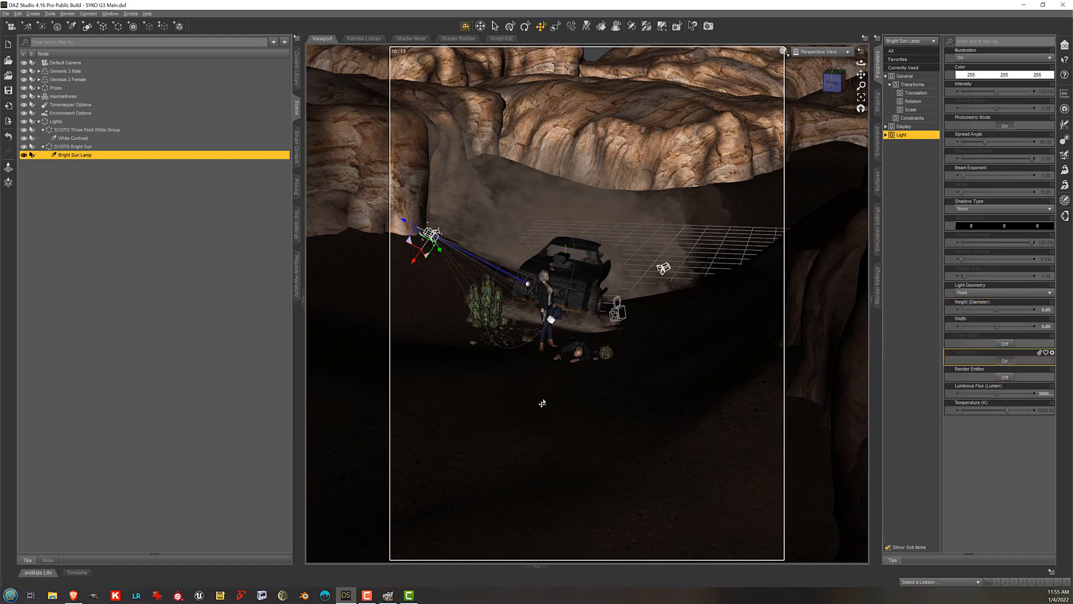
pyautogui.moveTo(821, 52)
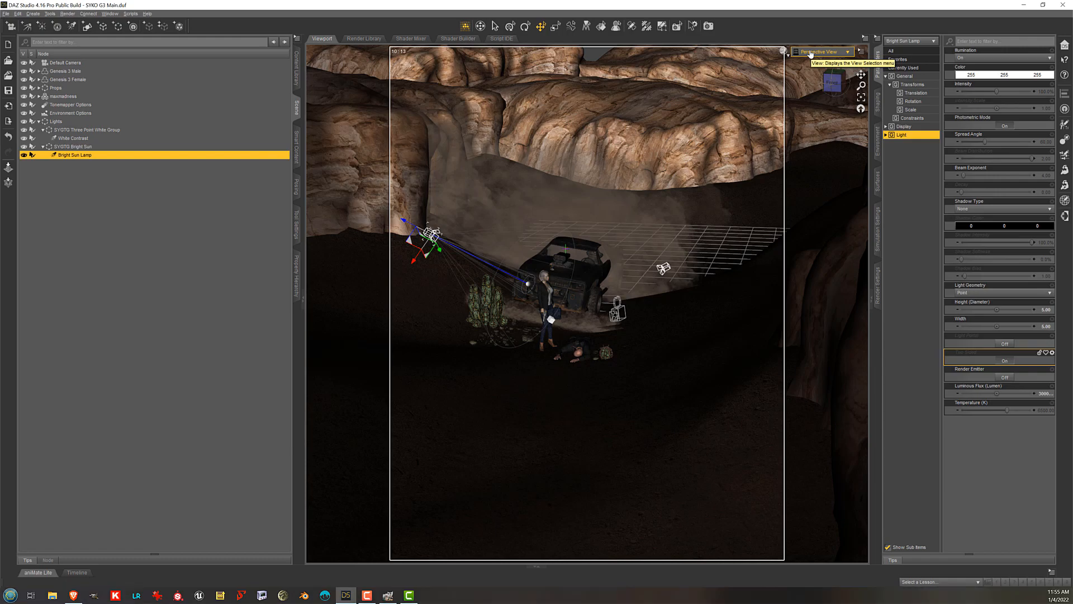
# Switch the viewport to Default Camera, framing the woman over the fallen man.
pyautogui.click(848, 51)
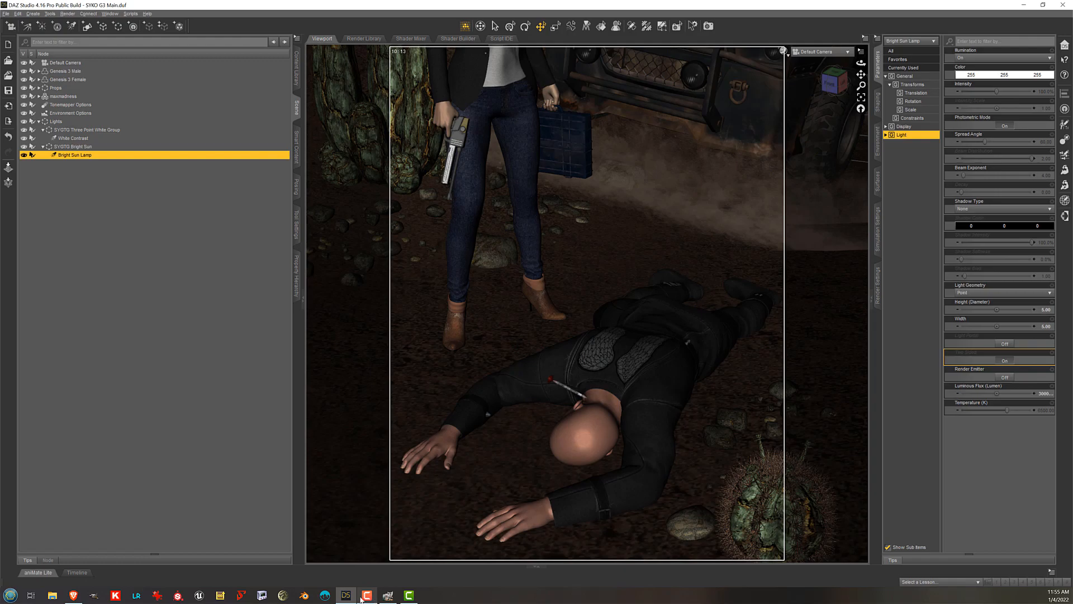
pyautogui.moveTo(386, 595)
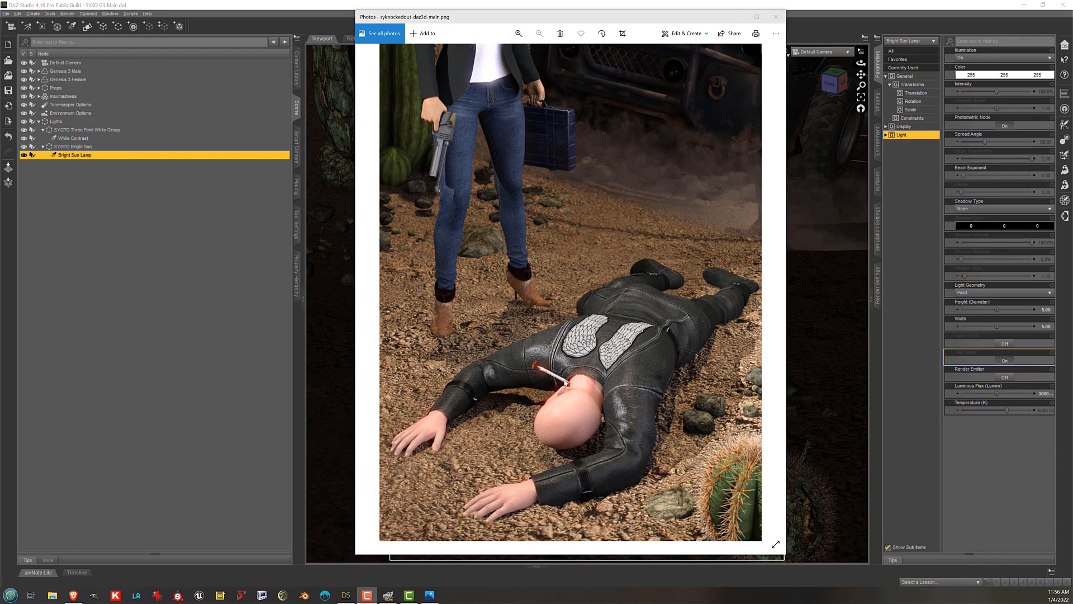
pyautogui.moveTo(519, 148)
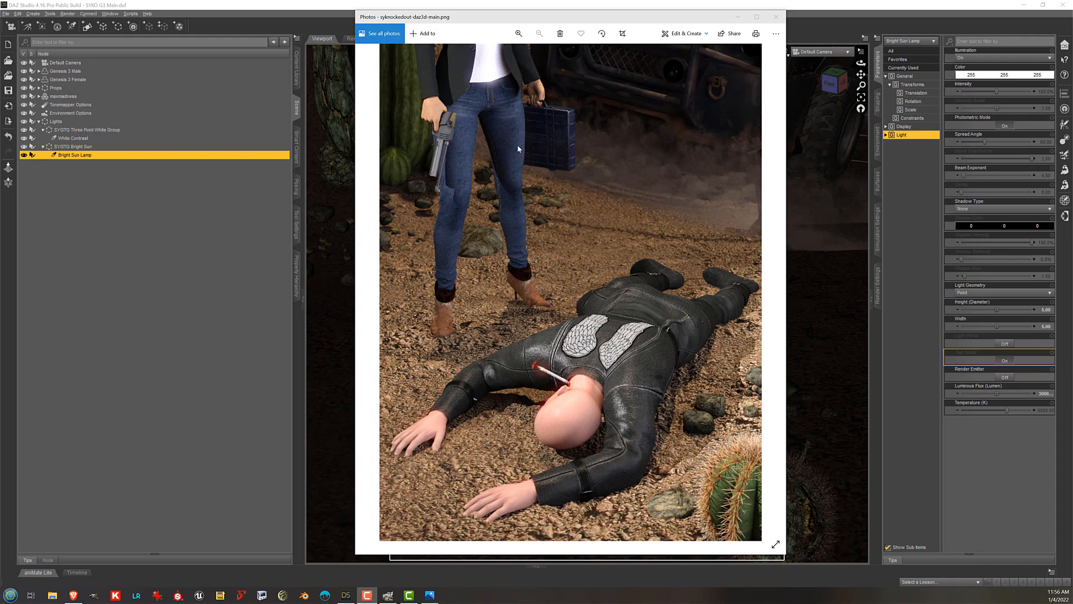
pyautogui.moveTo(443, 148)
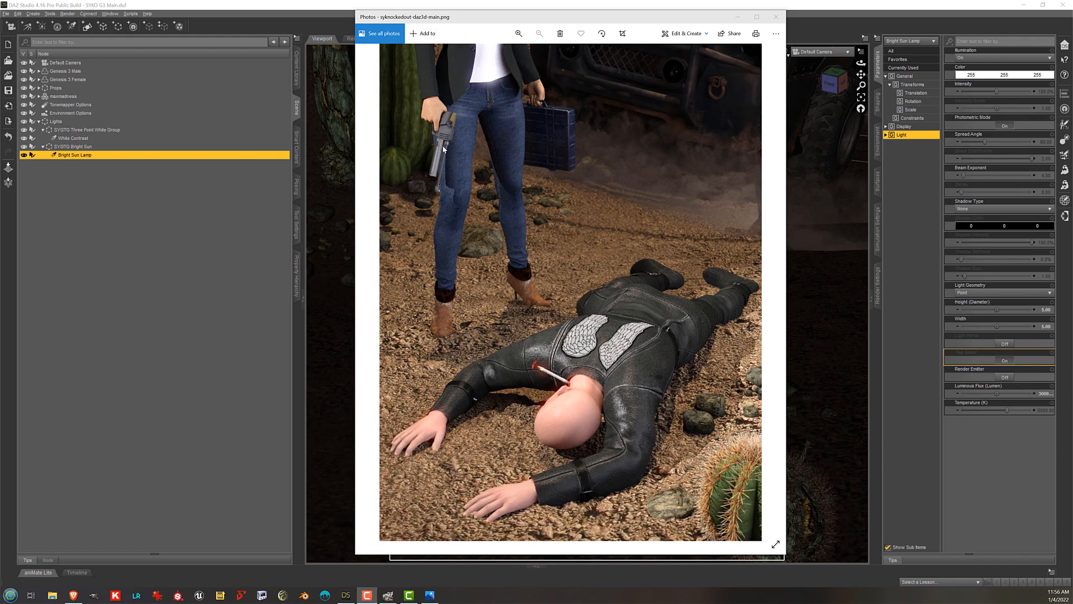
pyautogui.moveTo(461, 175)
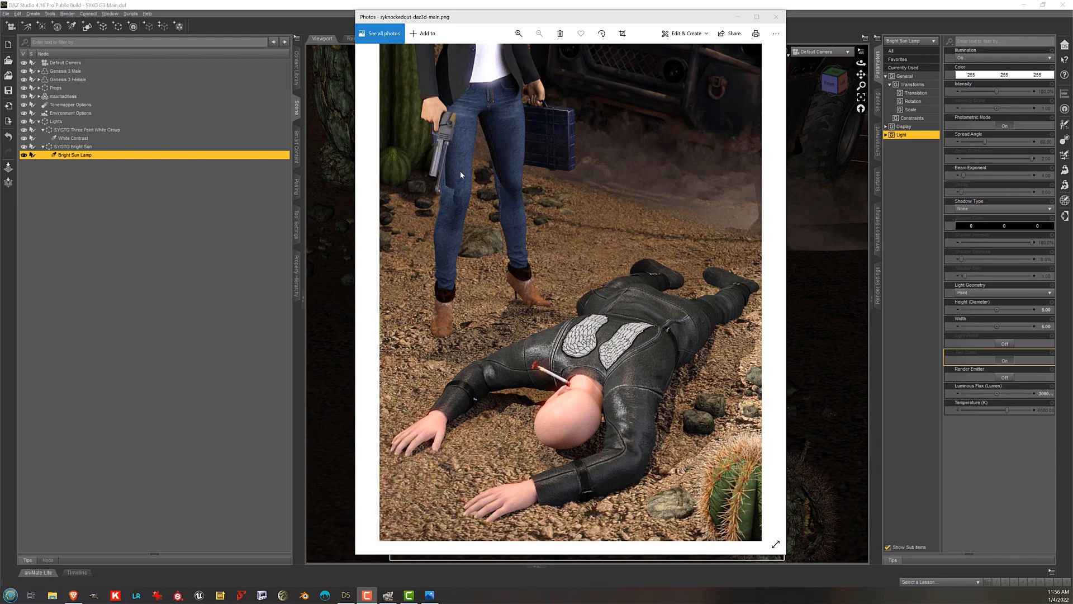
pyautogui.moveTo(564, 176)
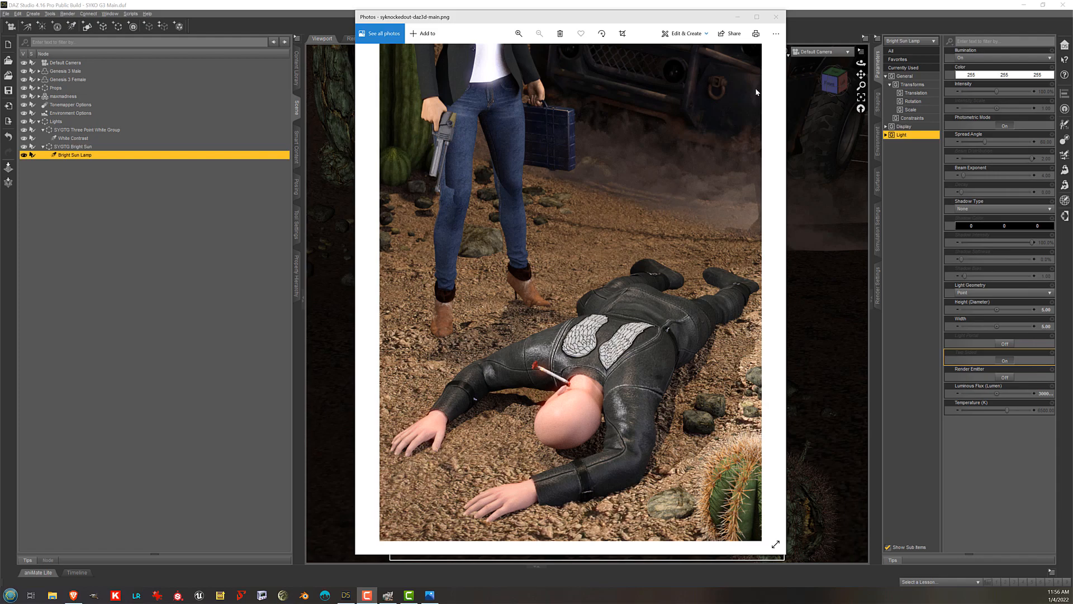
pyautogui.moveTo(847, 7)
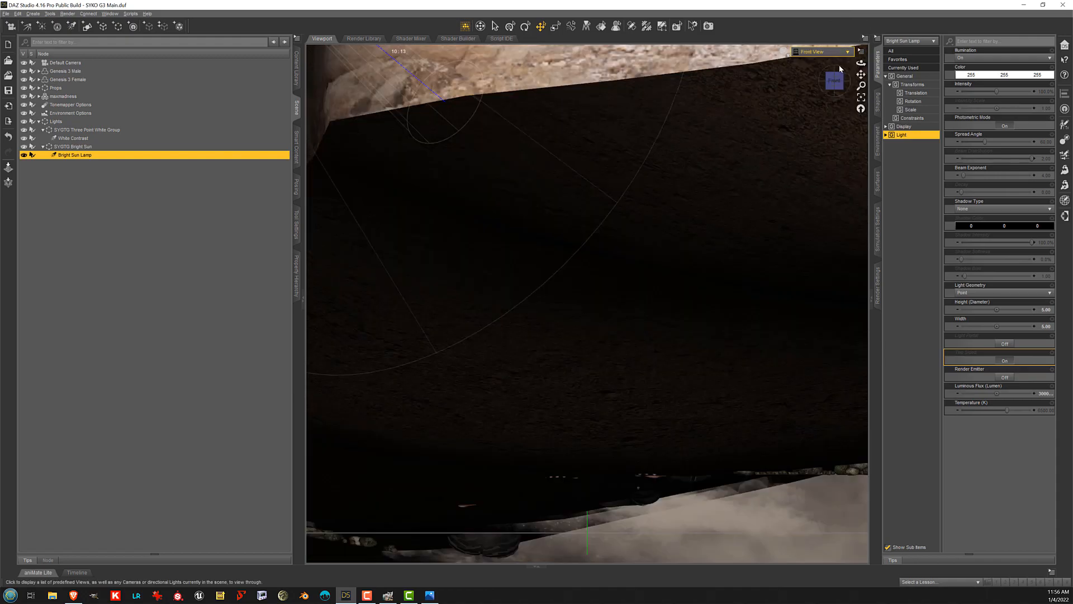
# Select the White Contrast light, view through Default Camera, and set Draw Style to NVIDIA Iray.
pyautogui.click(828, 52)
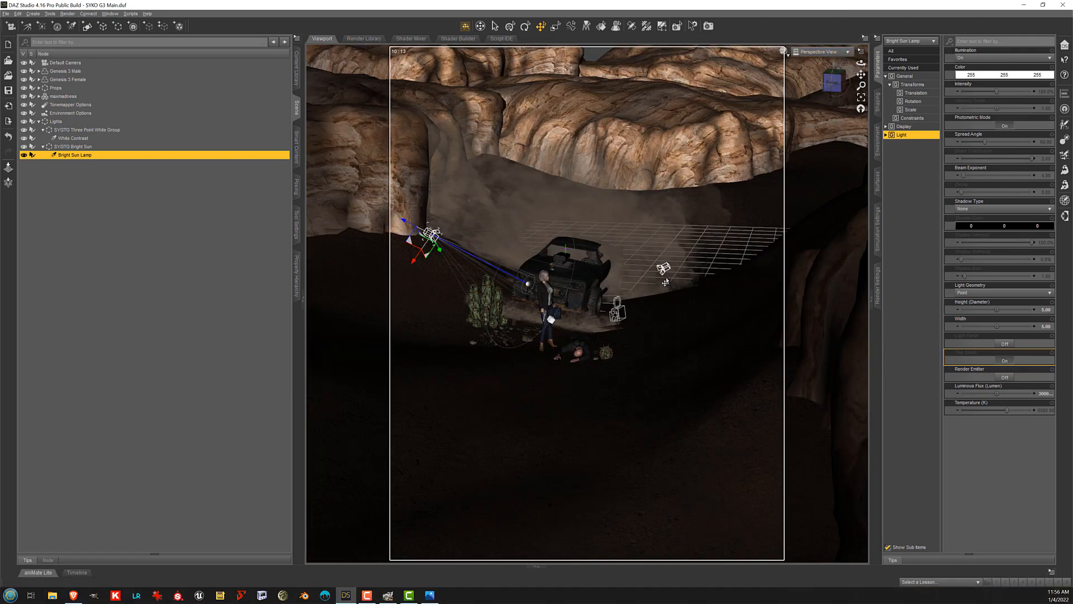
pyautogui.click(72, 138)
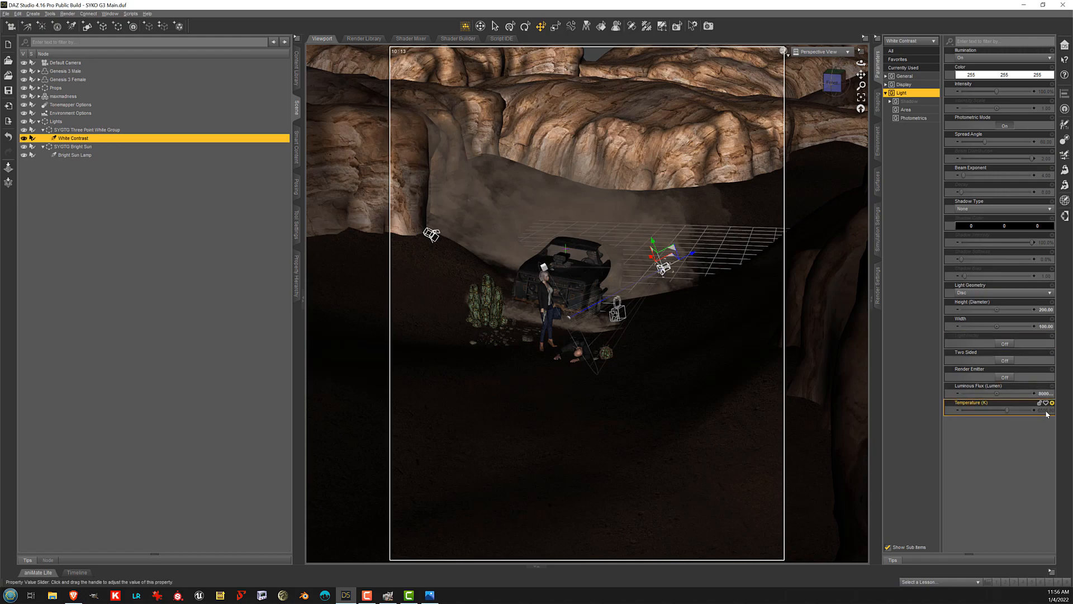
pyautogui.doubleClick(1003, 393)
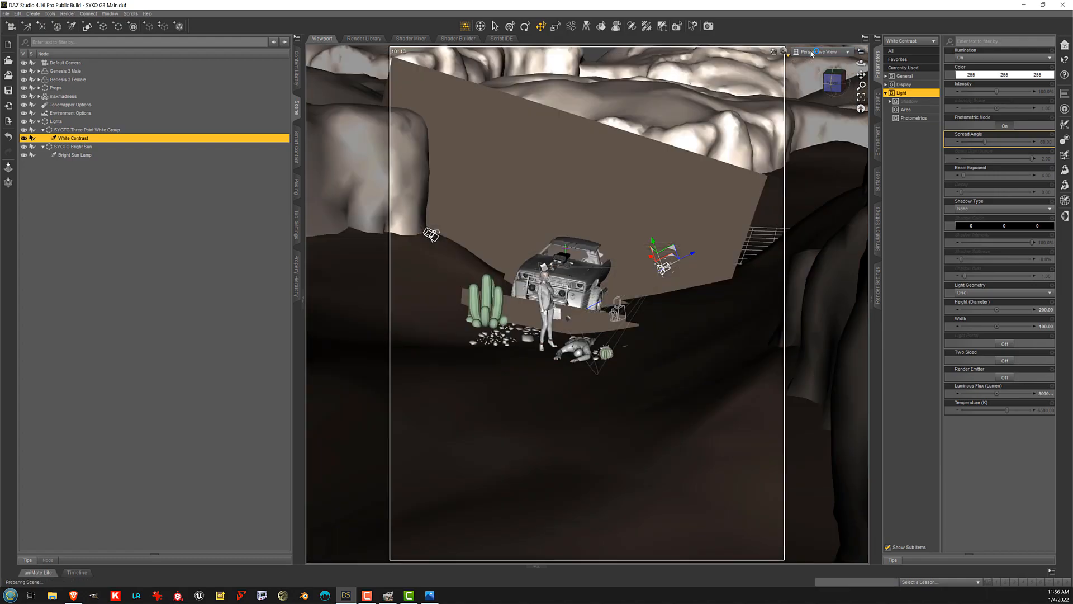
pyautogui.click(824, 52)
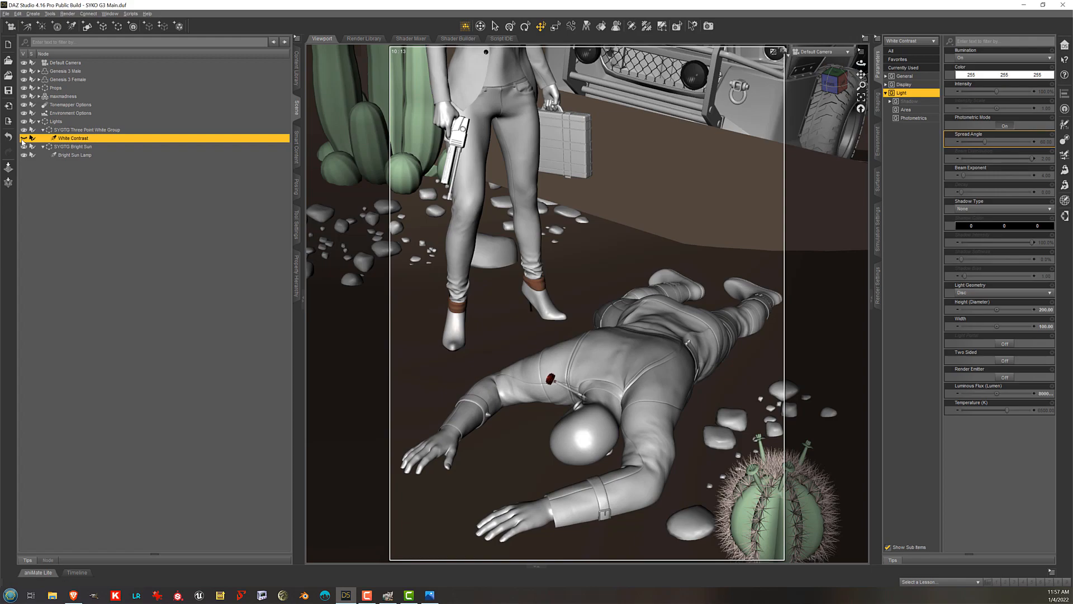
pyautogui.moveTo(24, 138)
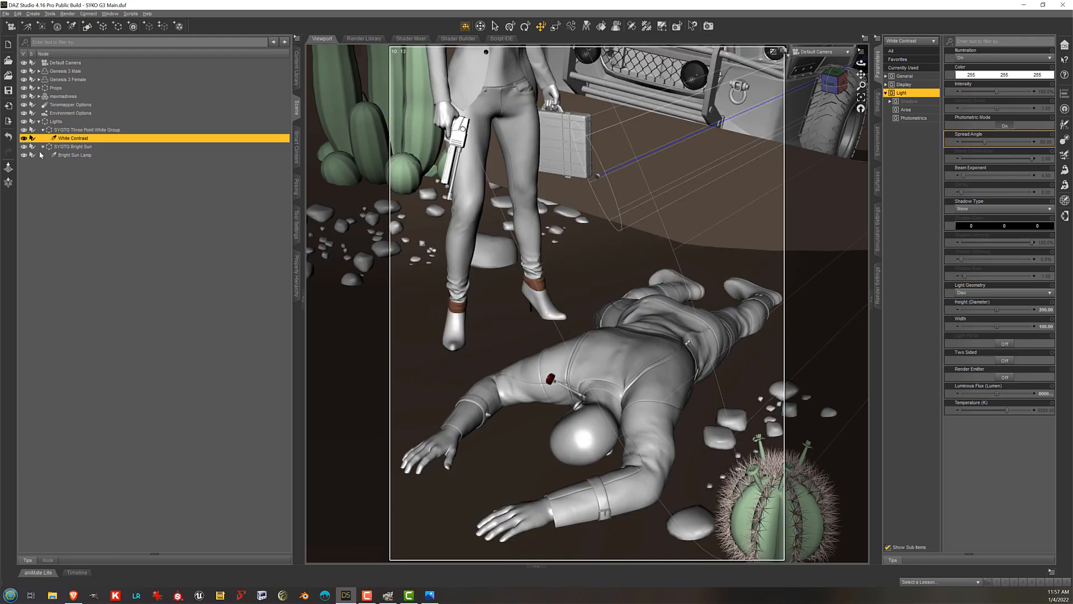
pyautogui.moveTo(25, 156)
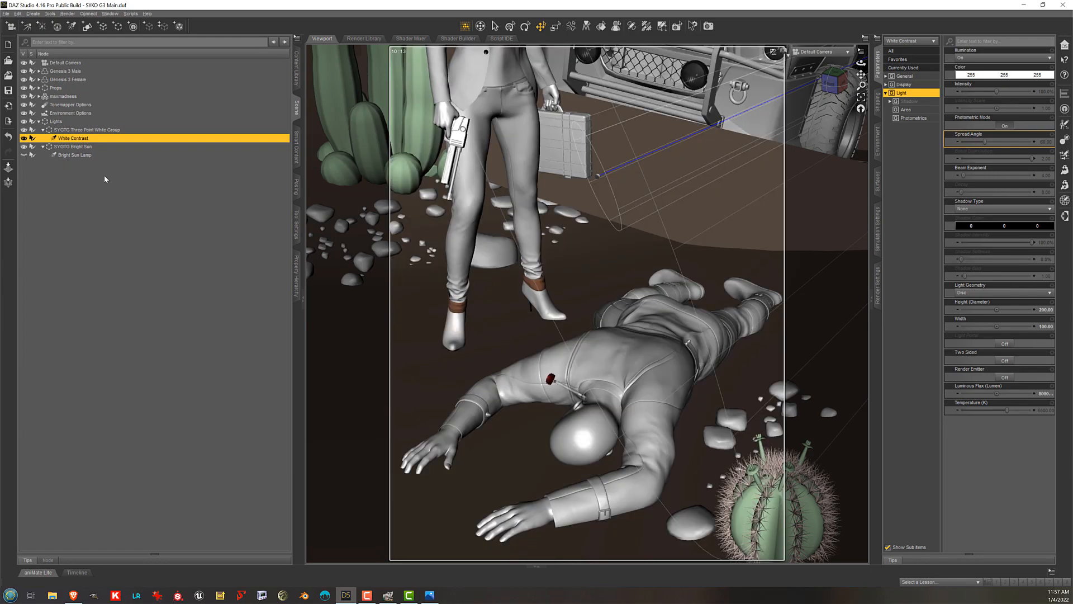
pyautogui.moveTo(107, 202)
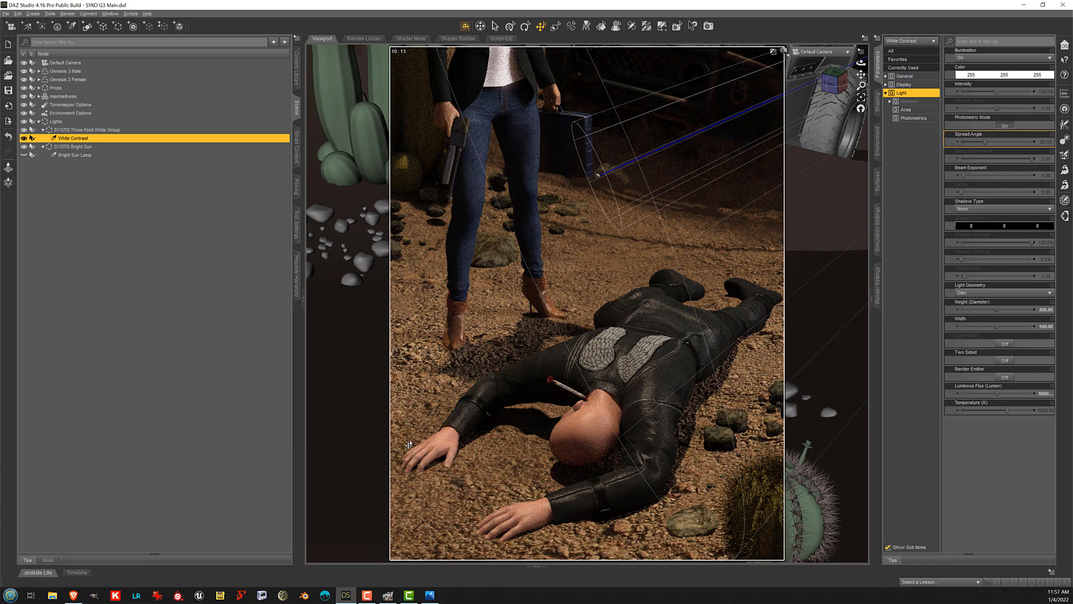
pyautogui.click(555, 140)
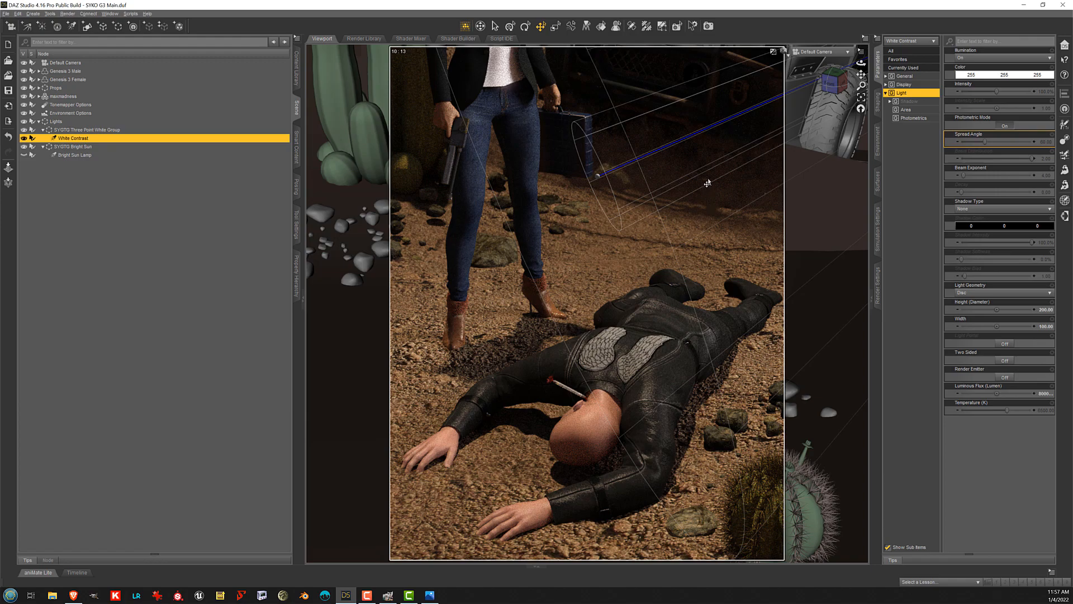
pyautogui.moveTo(205, 233)
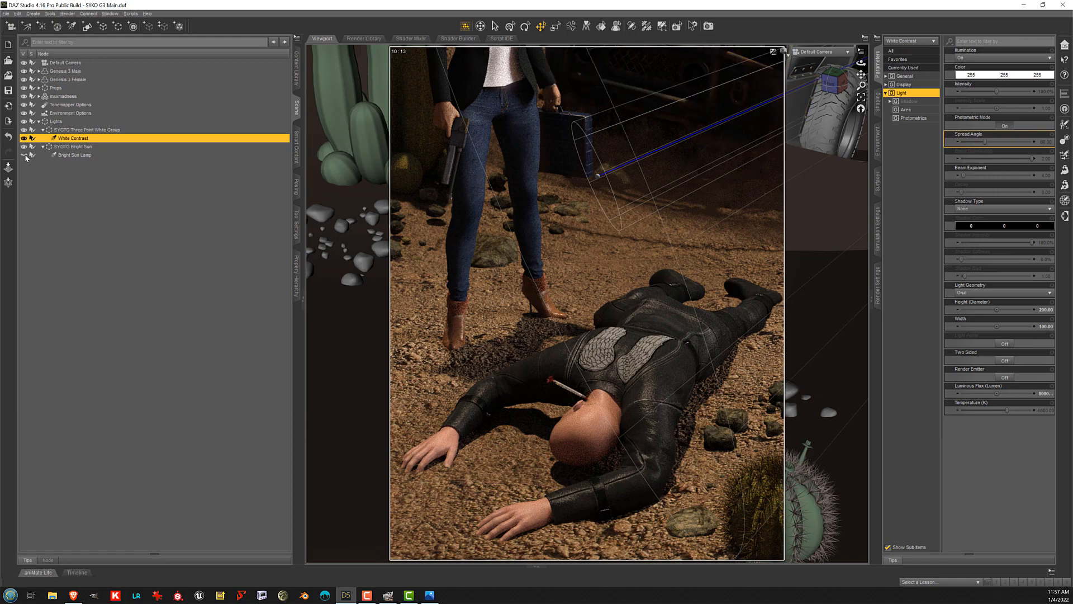
pyautogui.click(784, 51)
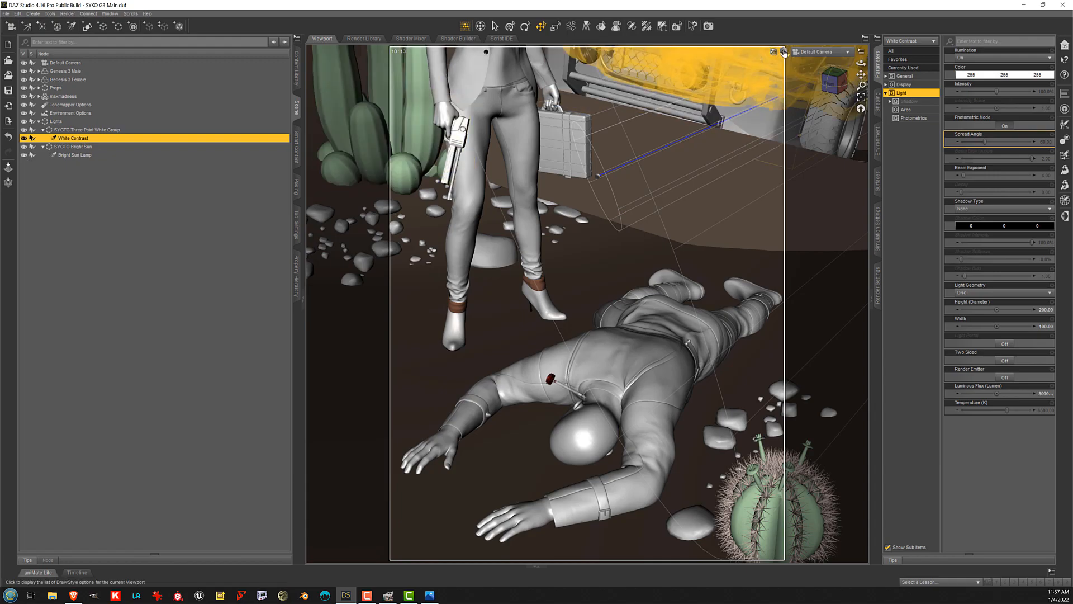
pyautogui.moveTo(783, 51)
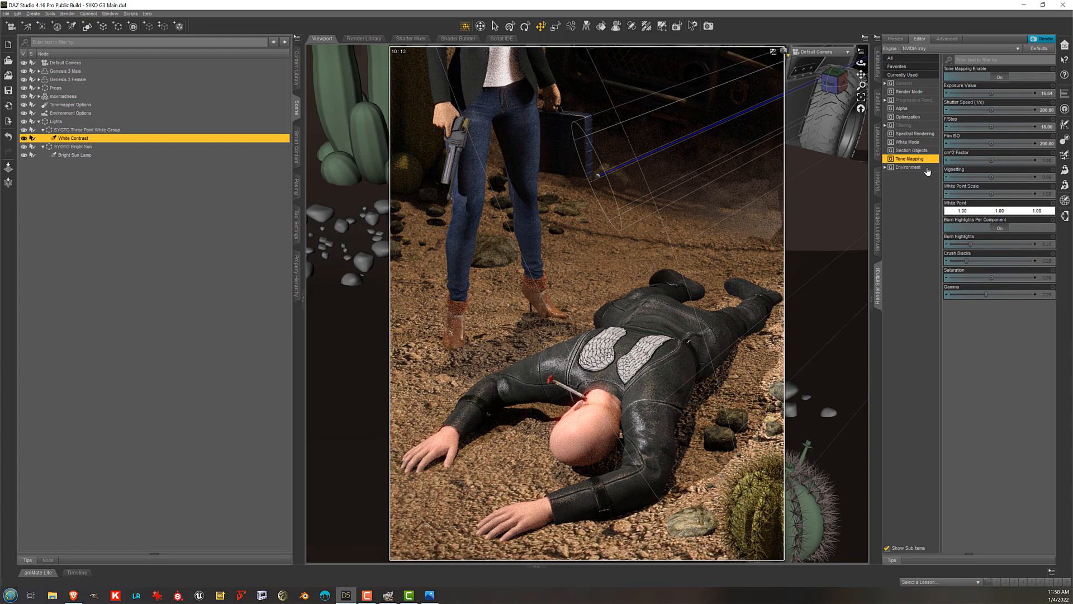
pyautogui.moveTo(920, 170)
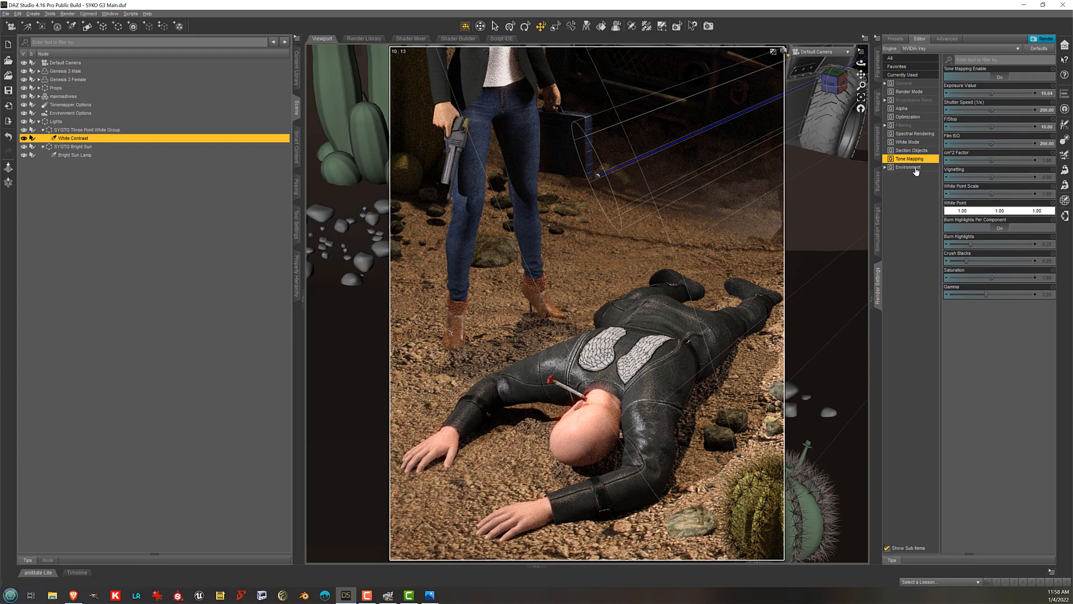
# Try Environment Mode Scene Only, then restore Dome and Scene.
pyautogui.click(909, 167)
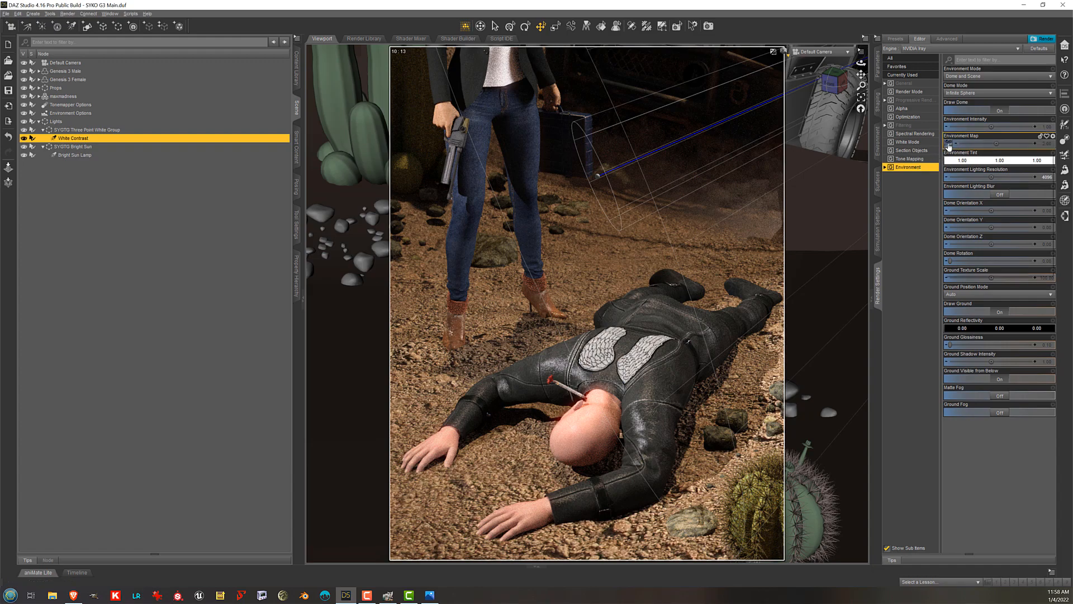
pyautogui.moveTo(981, 128)
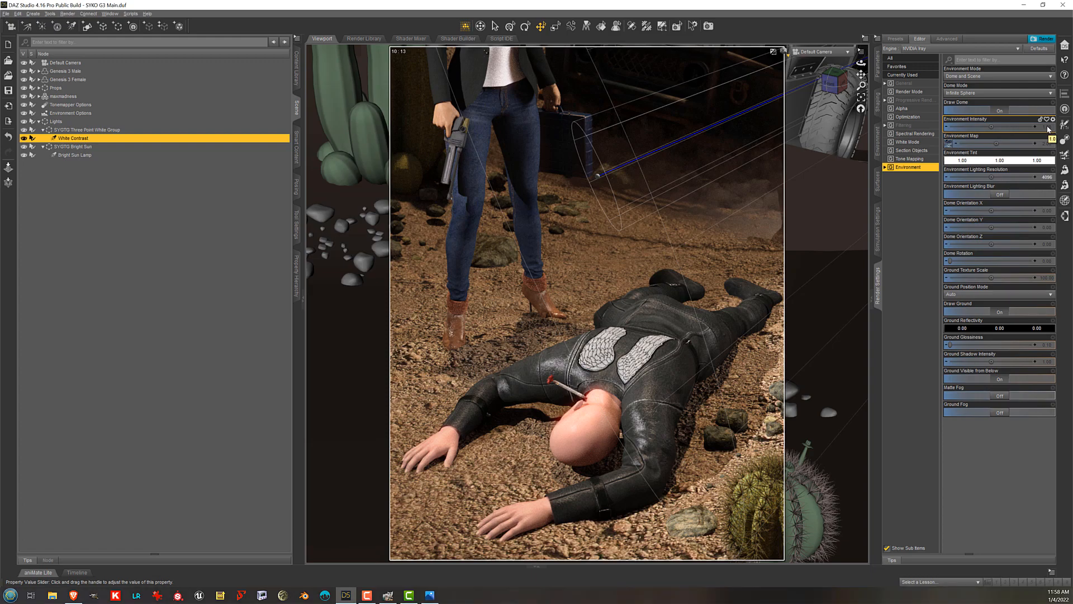
pyautogui.click(1050, 77)
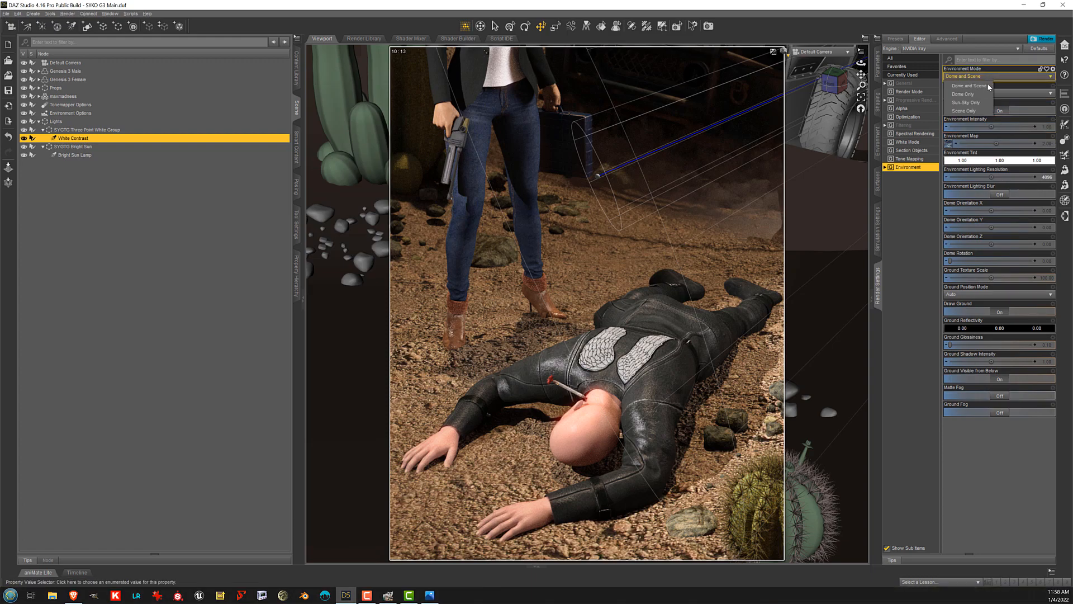
pyautogui.click(965, 92)
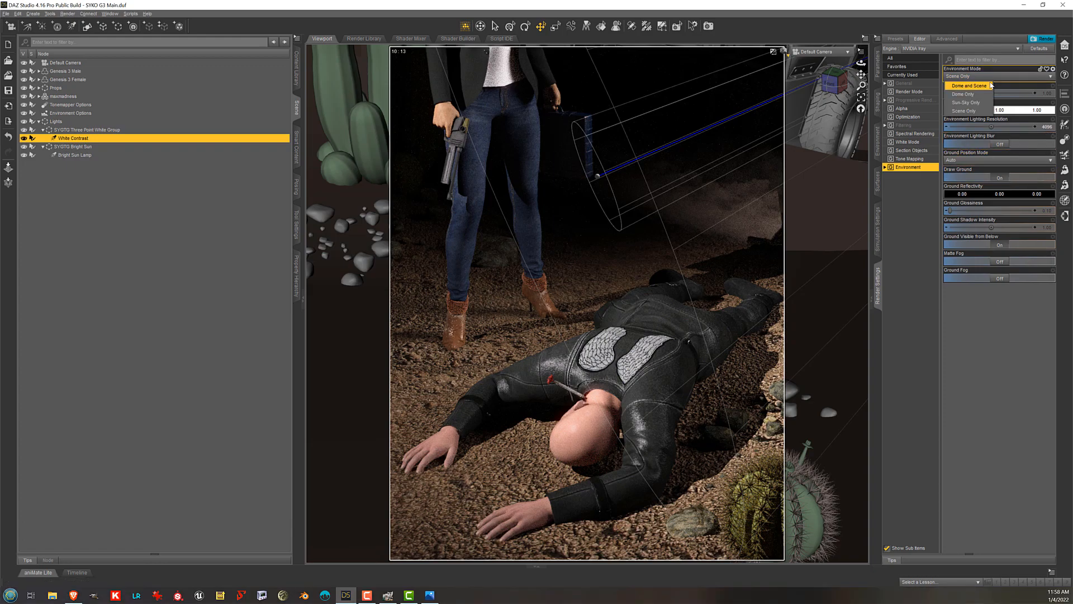
pyautogui.click(968, 85)
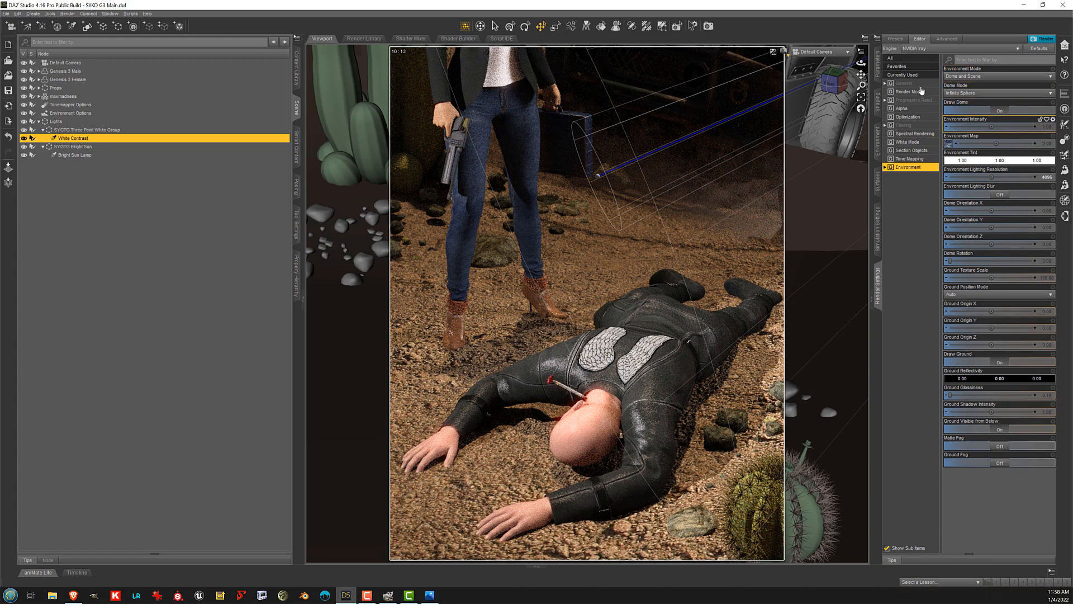
pyautogui.click(903, 82)
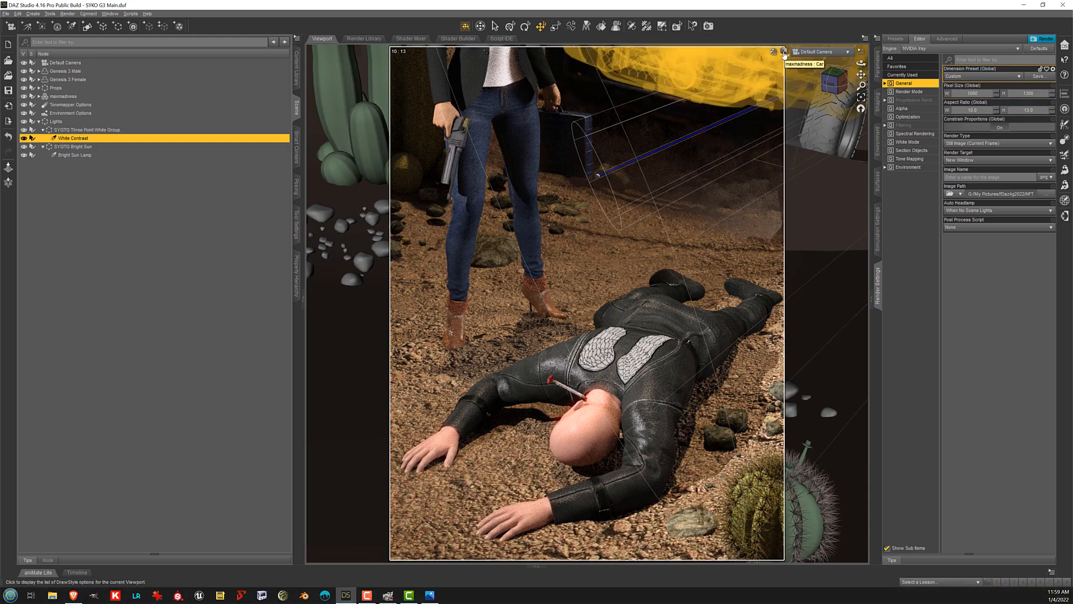
# Set the viewport draw style to Texture Shaded and show Tone Mapping render settings.
pyautogui.click(783, 52)
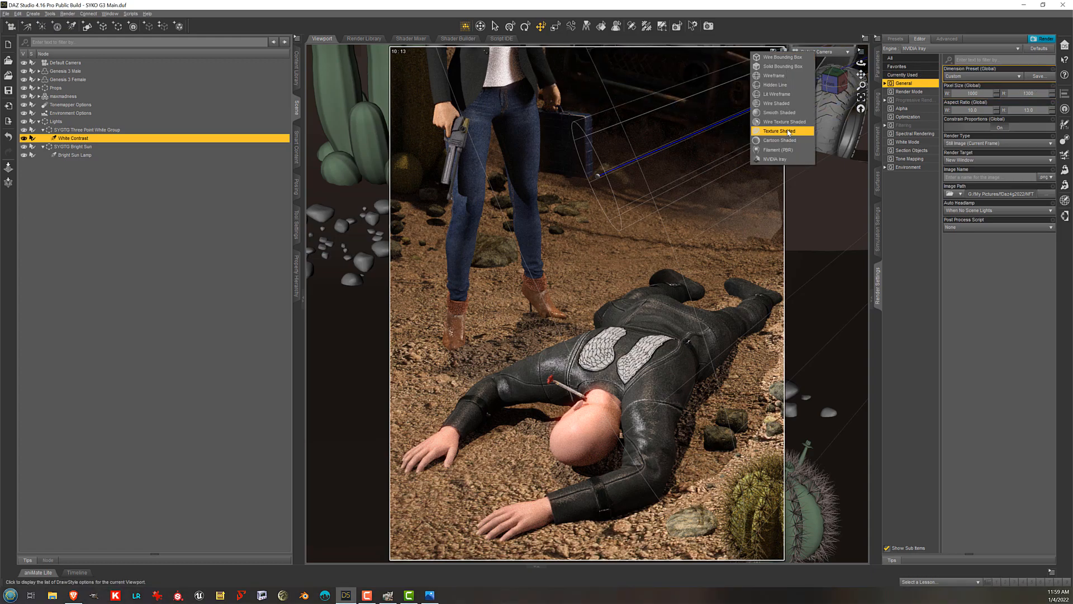
pyautogui.click(780, 131)
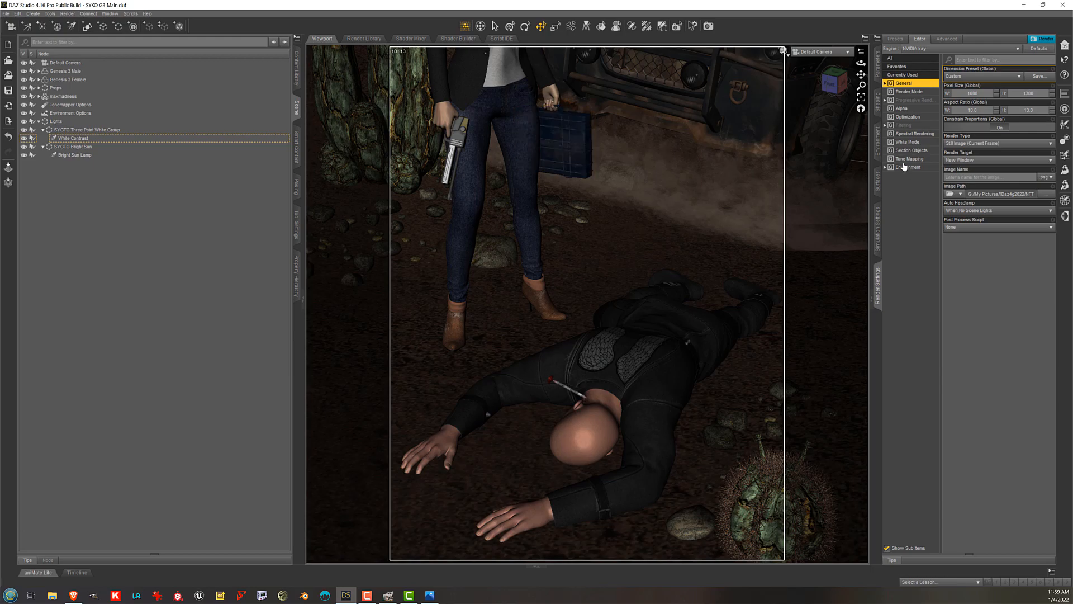
pyautogui.click(909, 159)
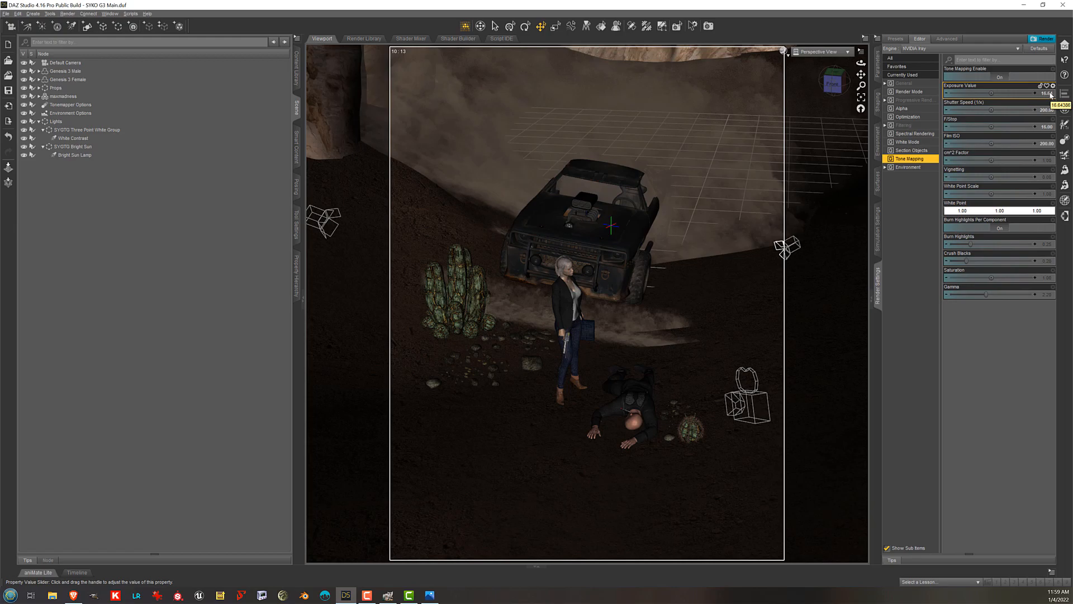
pyautogui.moveTo(833, 114)
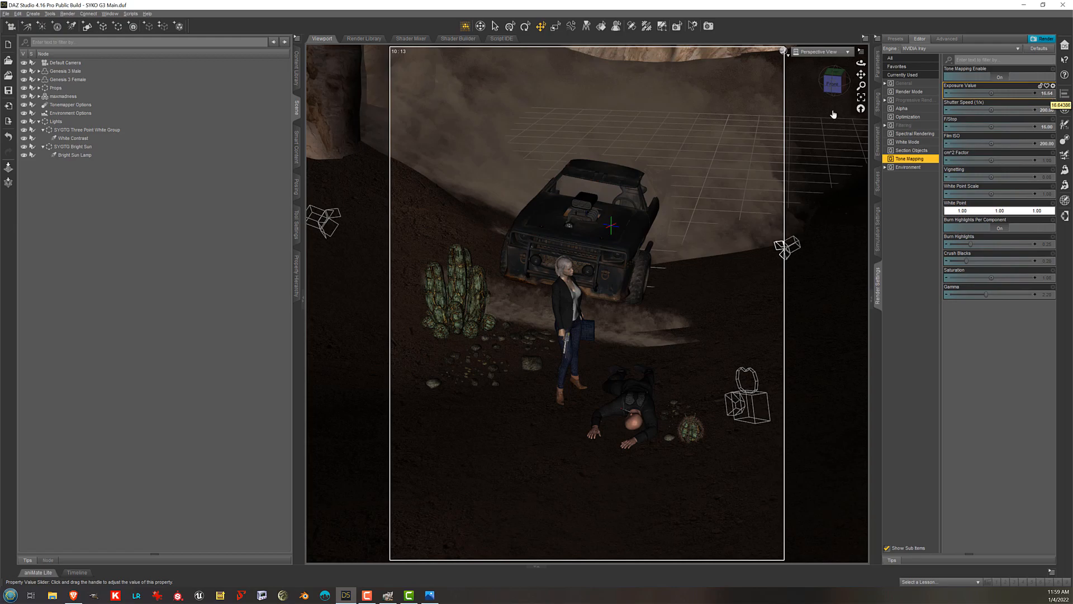
pyautogui.click(73, 137)
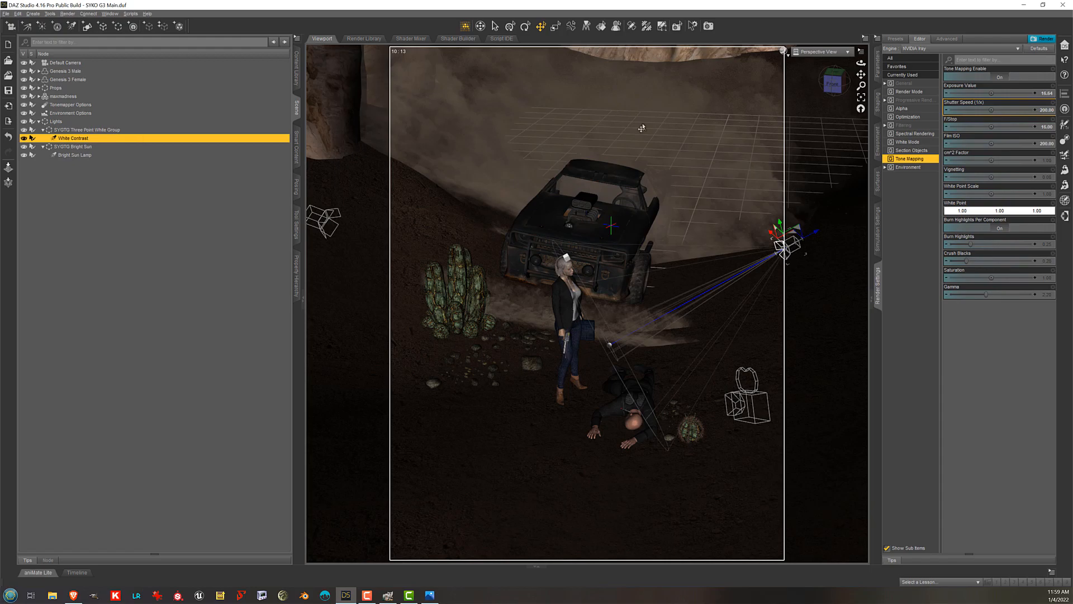
pyautogui.moveTo(880, 84)
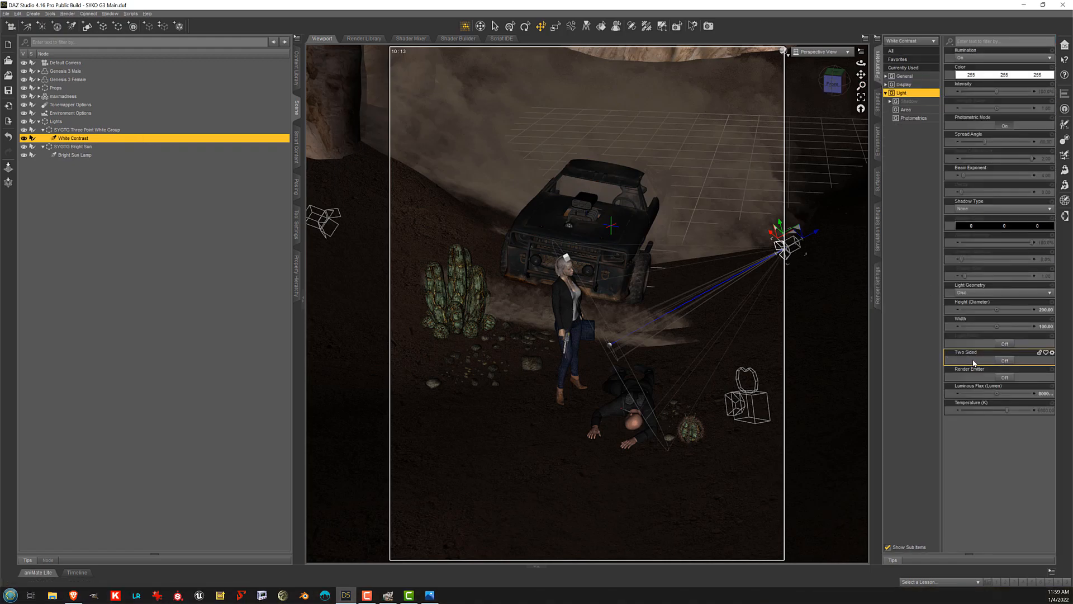
pyautogui.doubleClick(1003, 393)
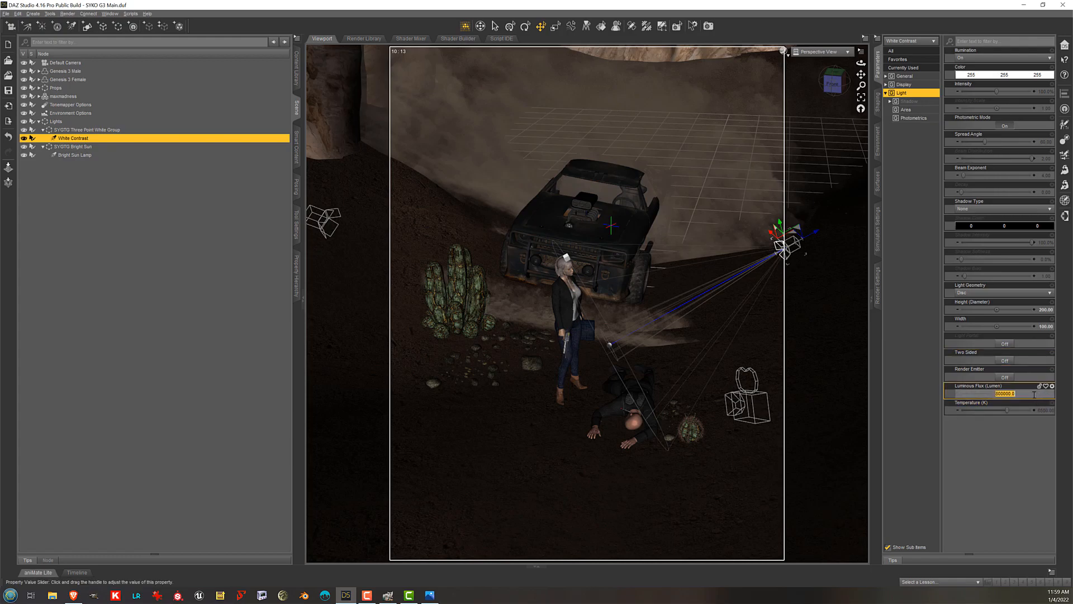
pyautogui.click(1034, 408)
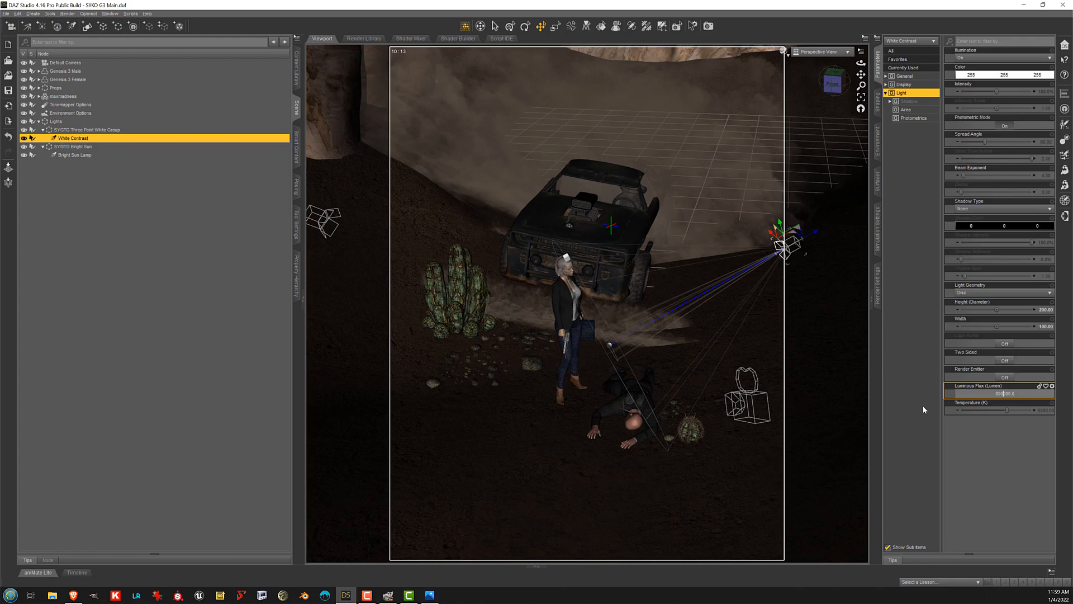
pyautogui.click(76, 155)
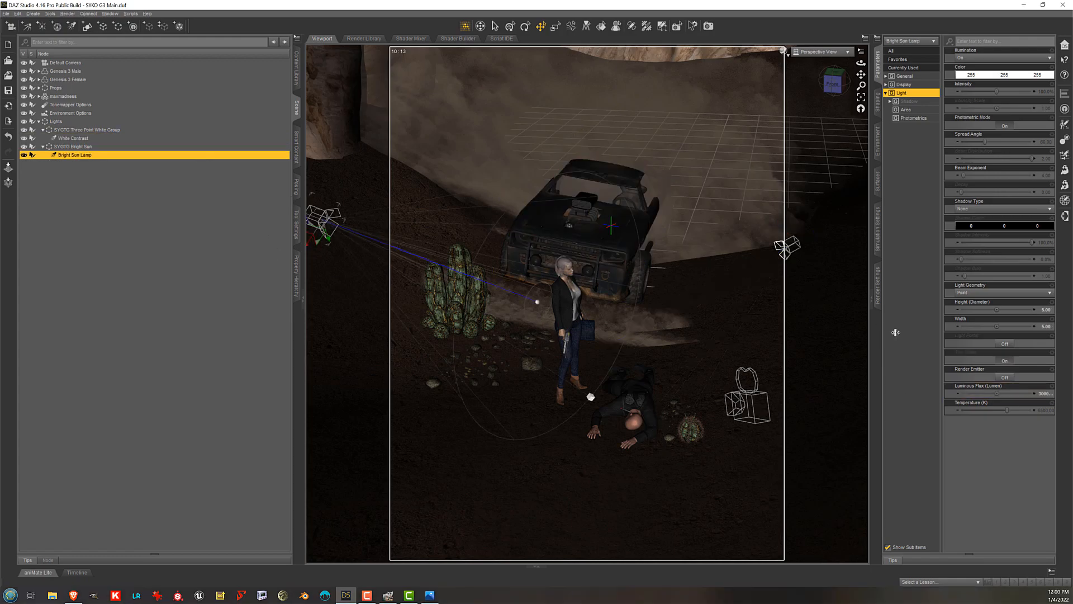
pyautogui.doubleClick(1004, 394)
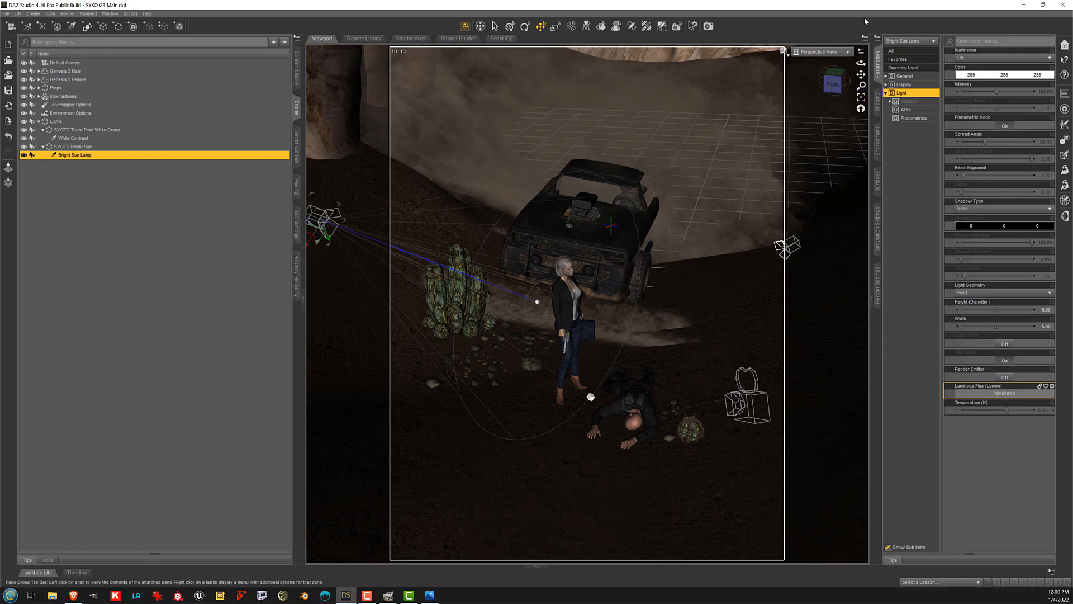
pyautogui.moveTo(878, 277)
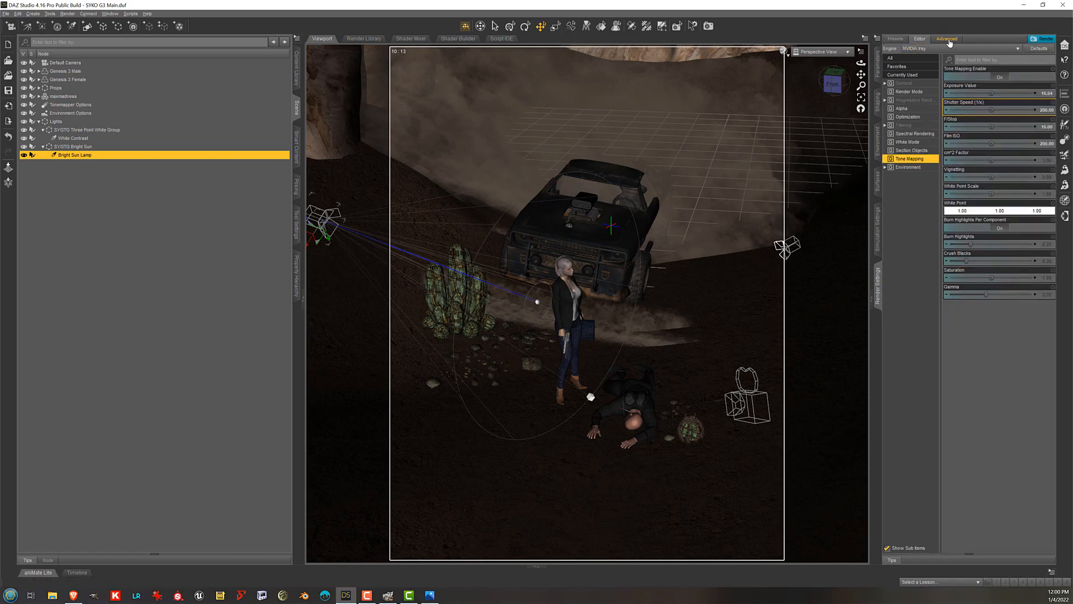
# Glance at the Advanced render tab, return to Editor, and show the Filtering group.
pyautogui.click(931, 87)
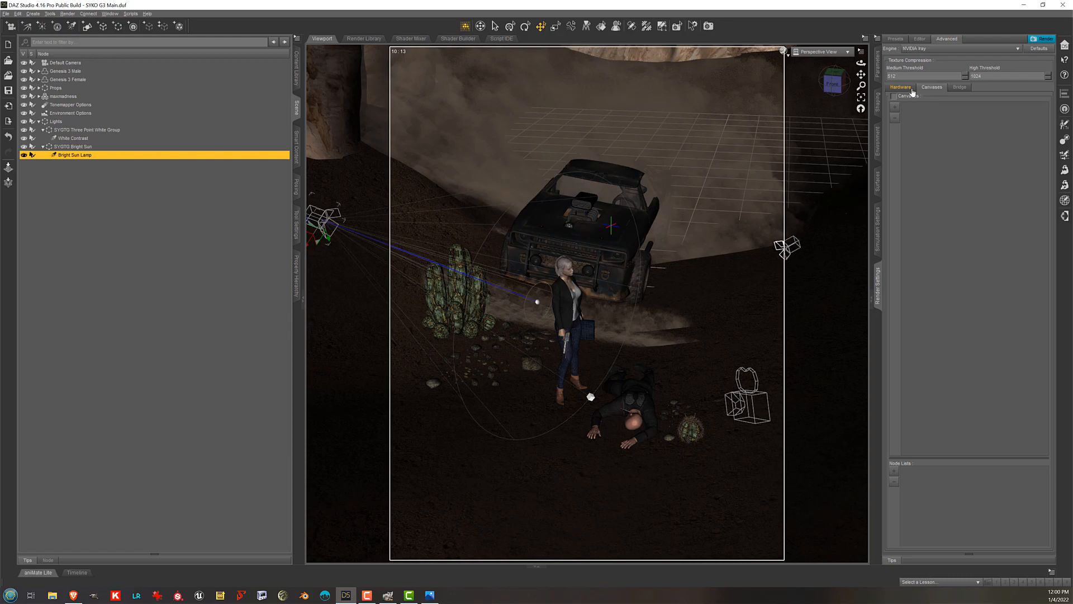
pyautogui.click(918, 38)
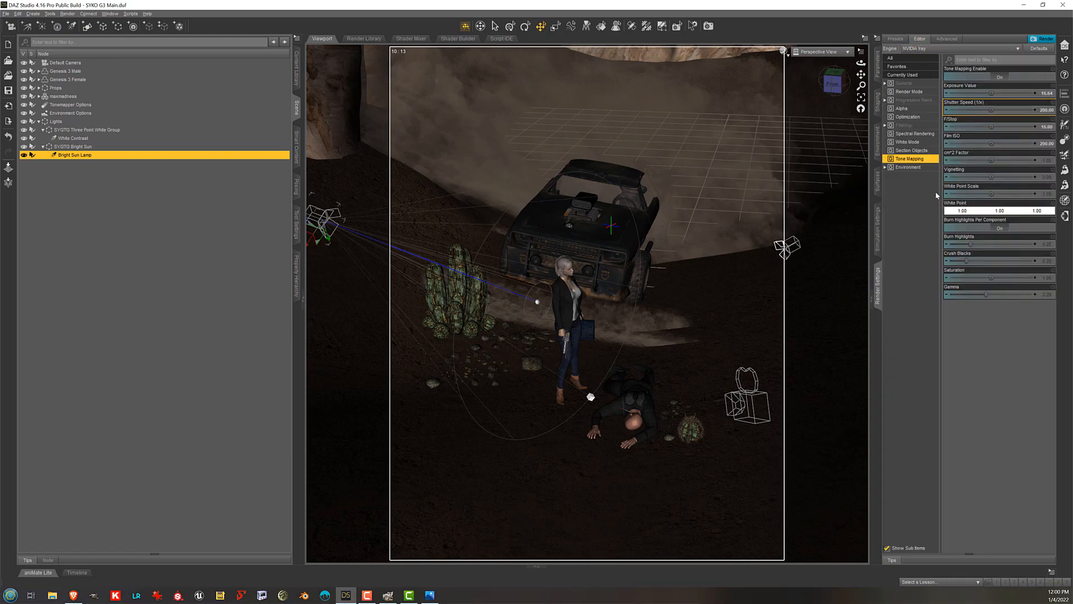
pyautogui.moveTo(927, 134)
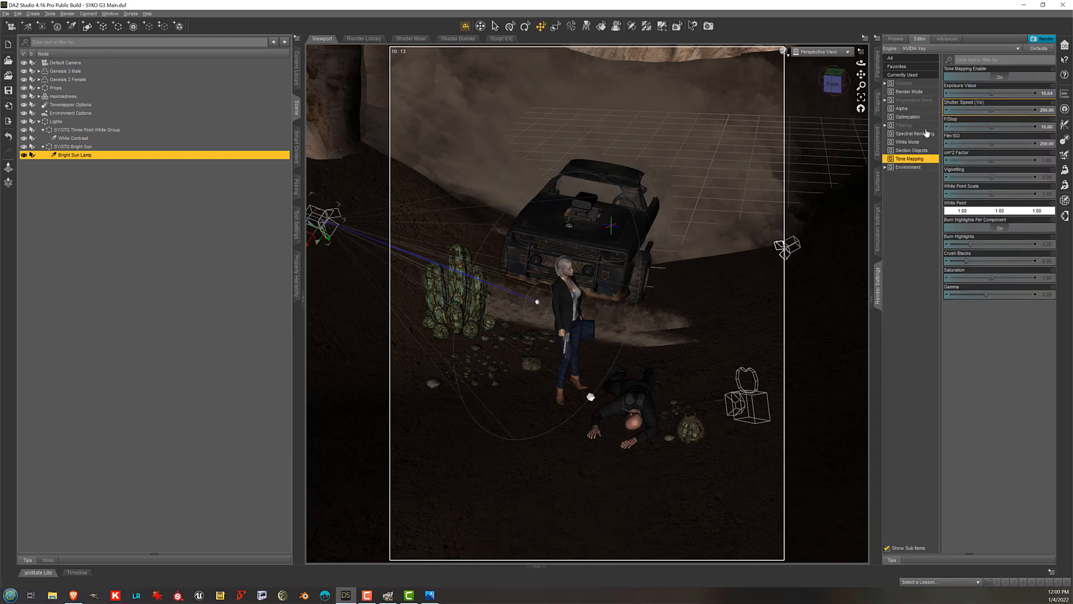
pyautogui.click(904, 125)
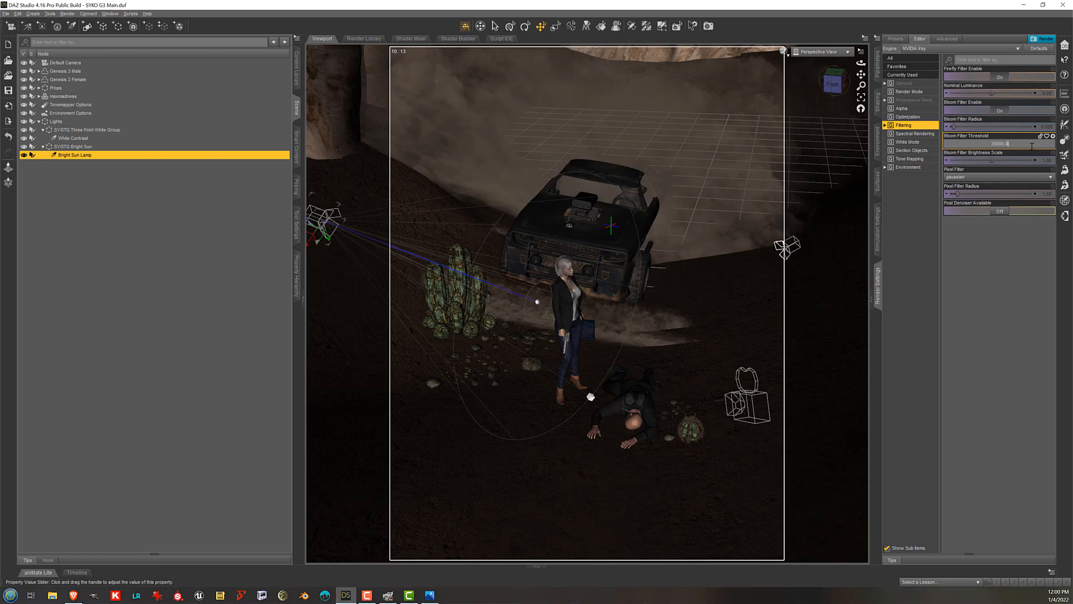
pyautogui.moveTo(711, 396)
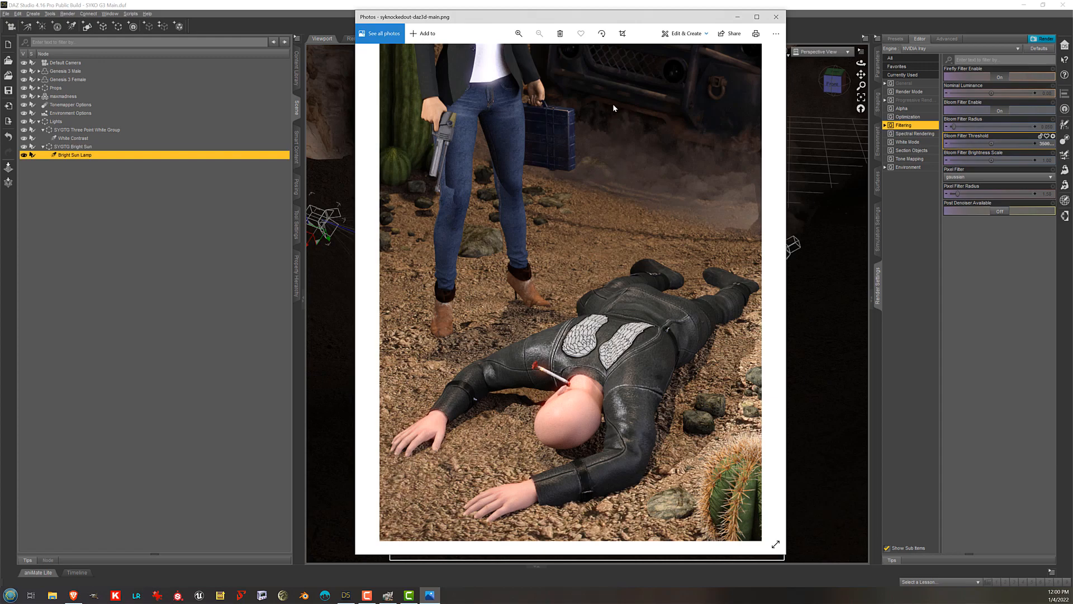
pyautogui.moveTo(493, 68)
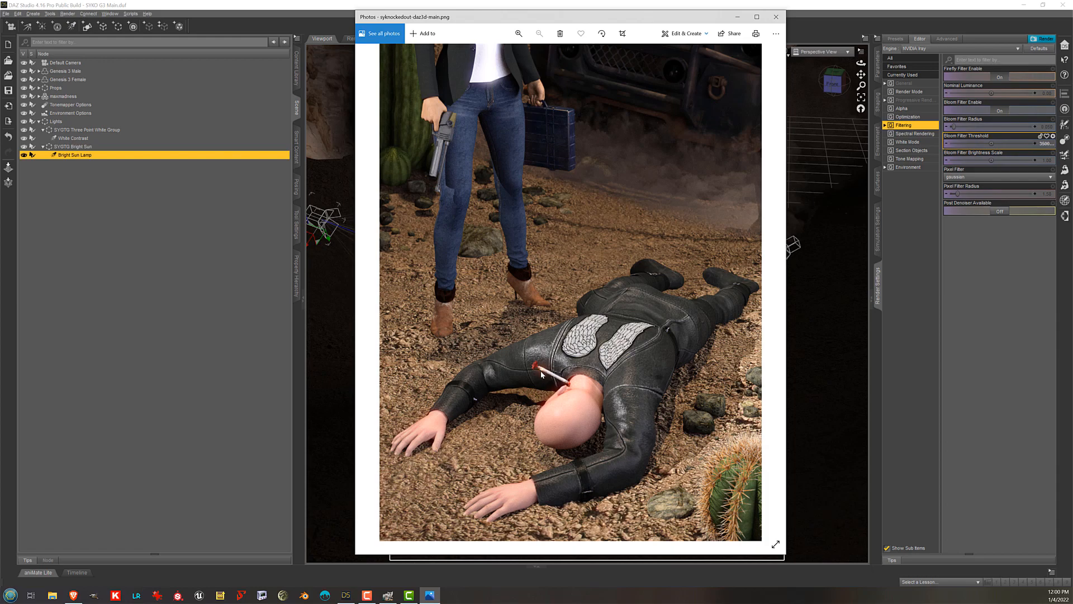
pyautogui.moveTo(621, 351)
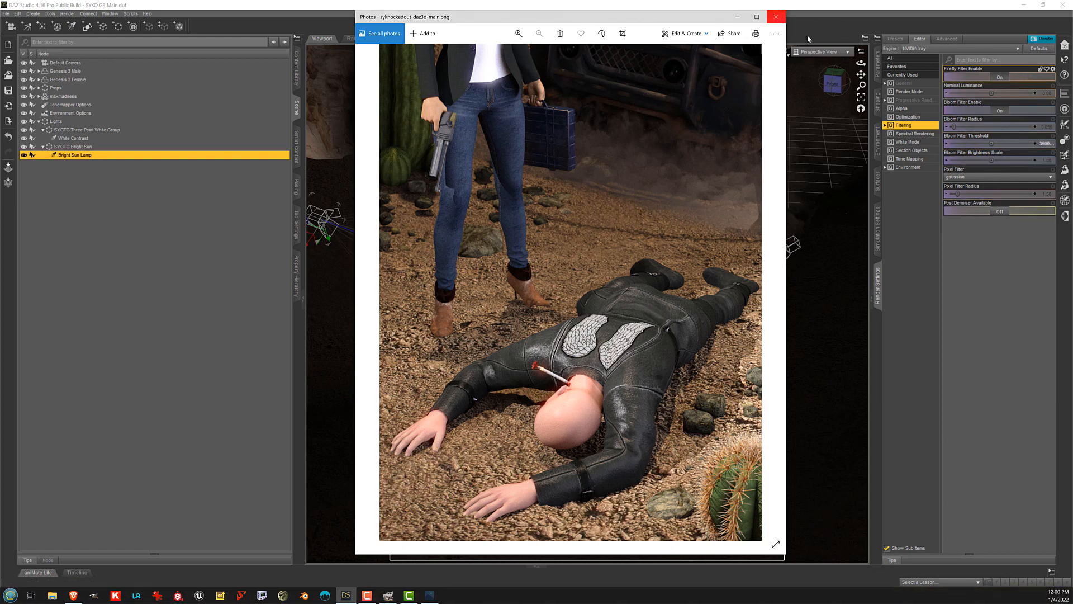
# Close the Photos window showing the finished desert render.
pyautogui.click(775, 16)
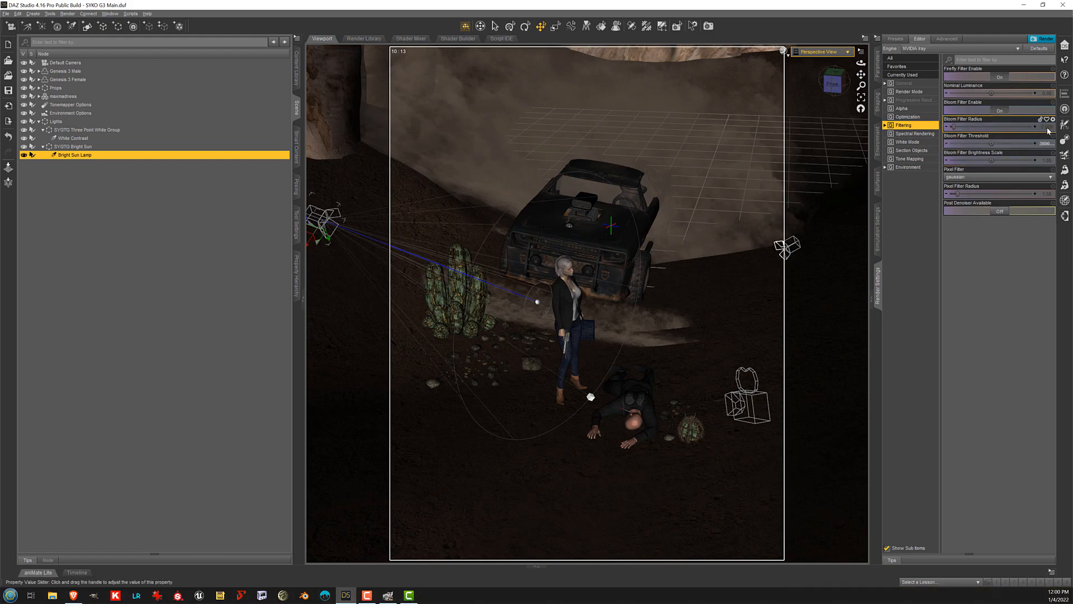
# Show General render settings and view the woman over the fallen man through Default Camera.
pyautogui.click(905, 82)
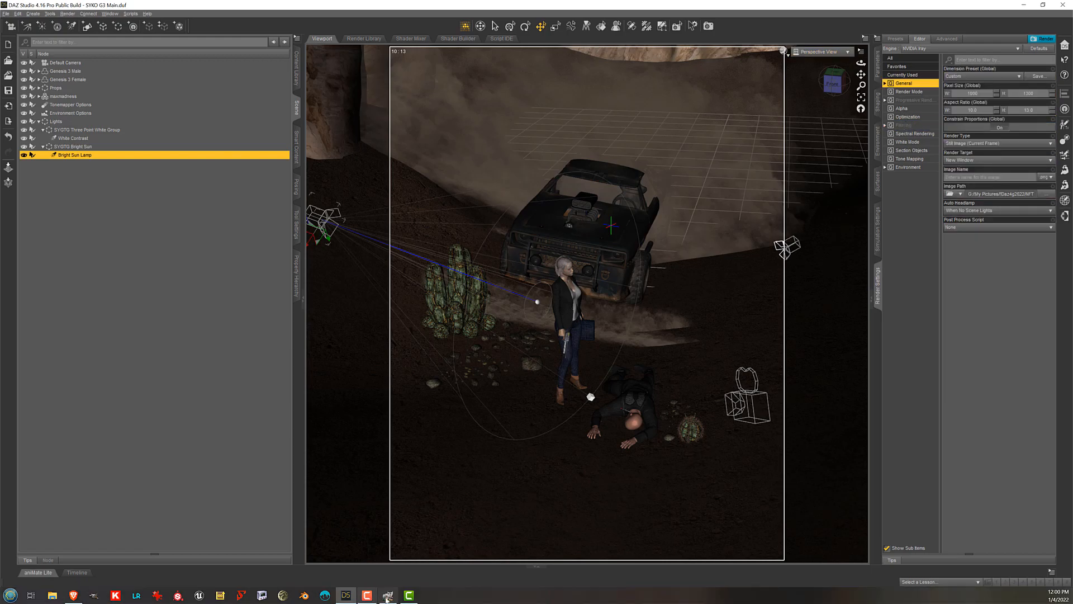
pyautogui.moveTo(458, 512)
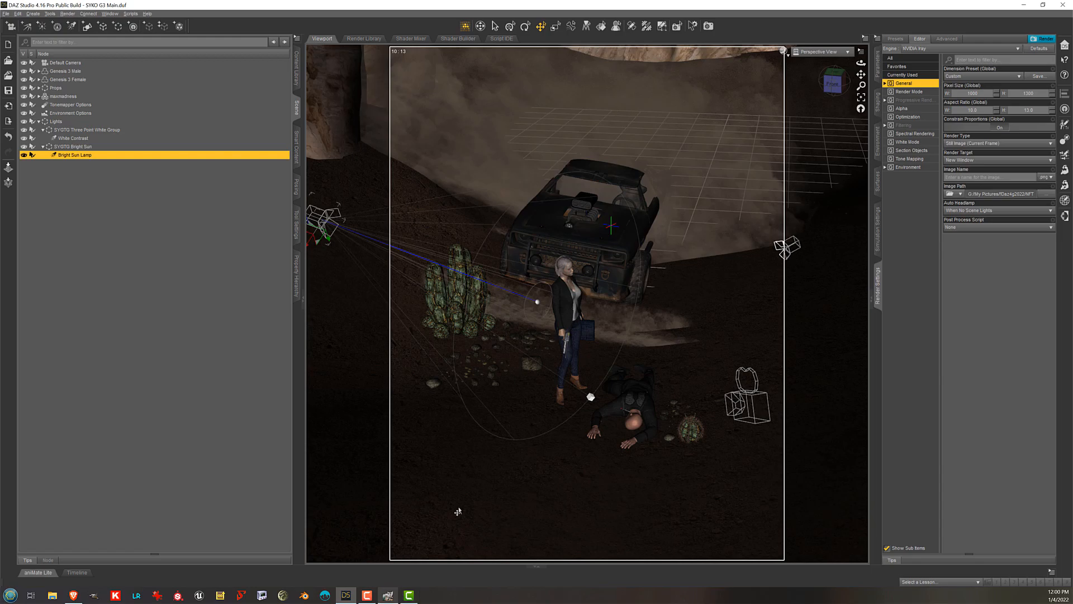
pyautogui.click(823, 52)
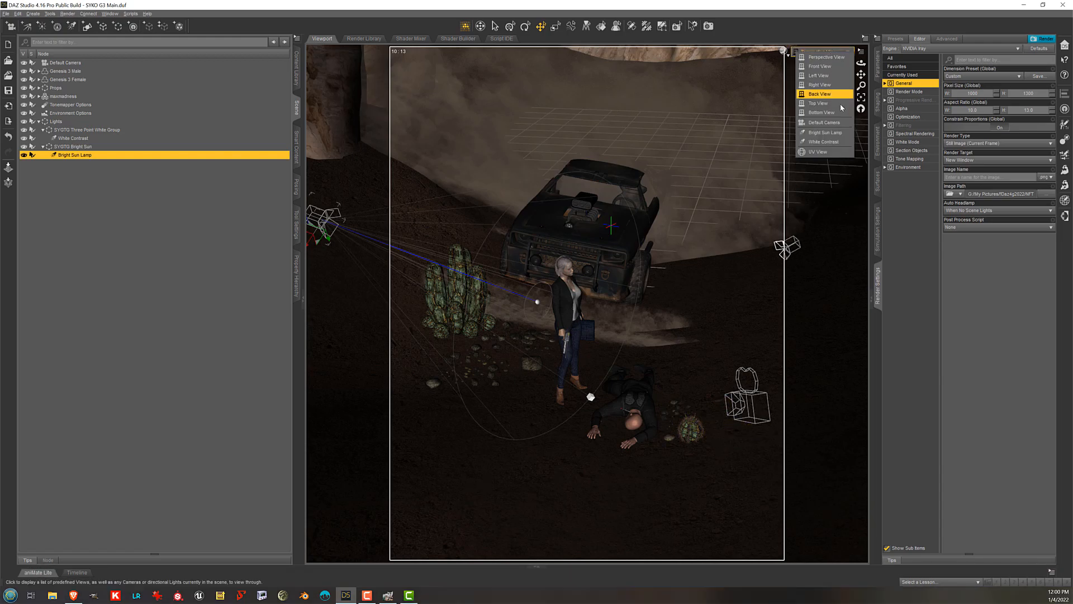
pyautogui.click(824, 121)
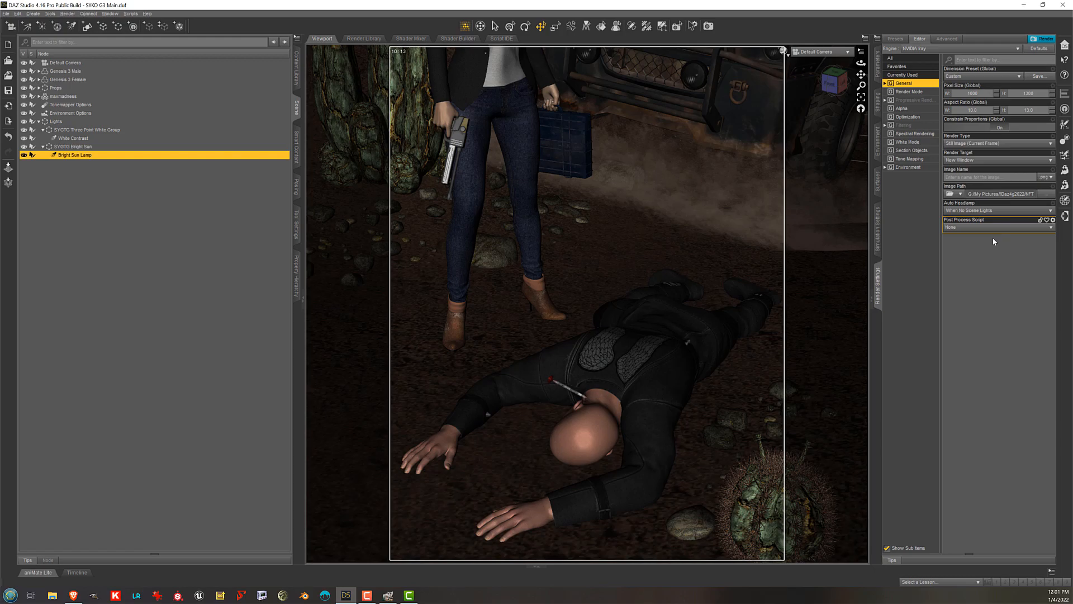
pyautogui.moveTo(679, 191)
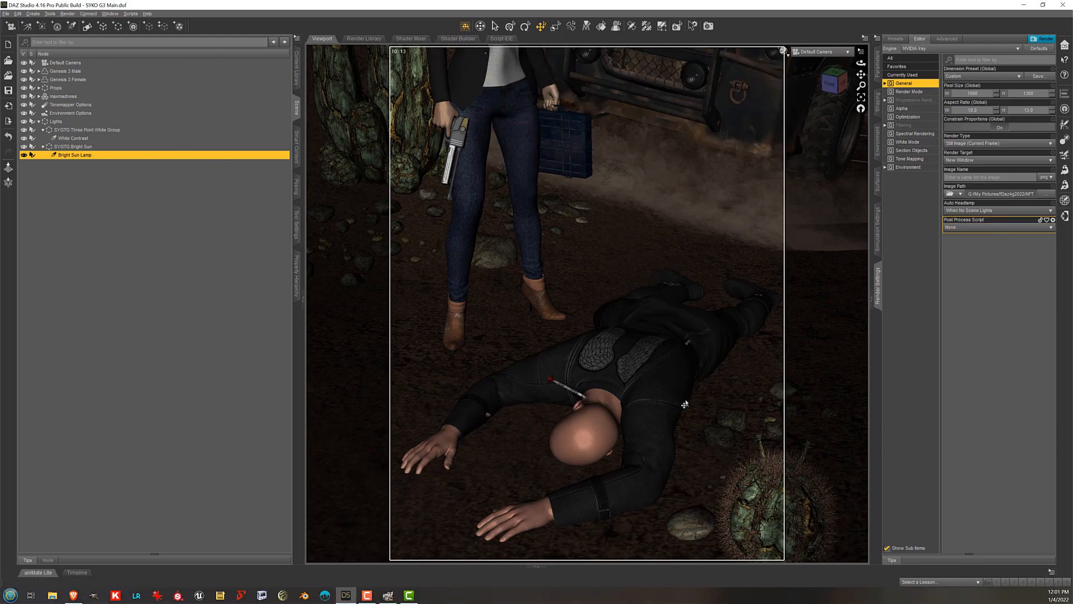
pyautogui.moveTo(1030, 362)
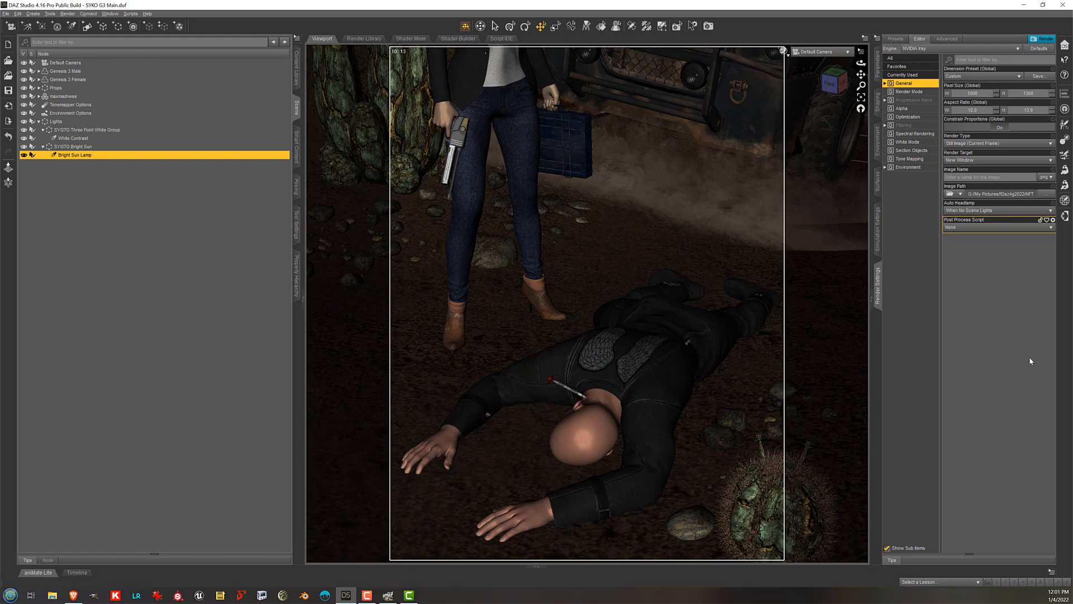
pyautogui.moveTo(1026, 360)
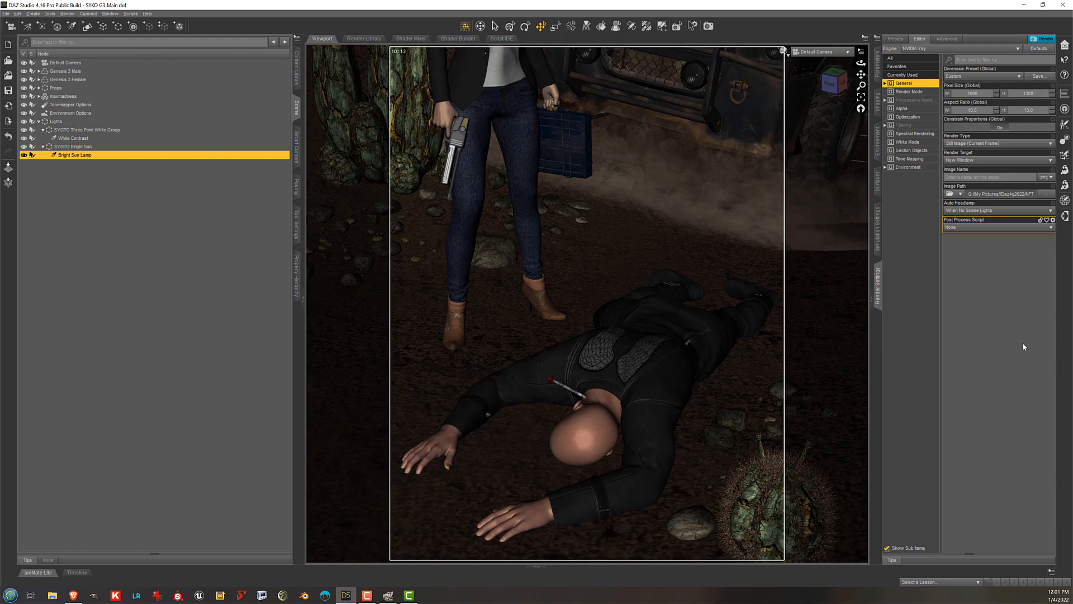
pyautogui.moveTo(1014, 347)
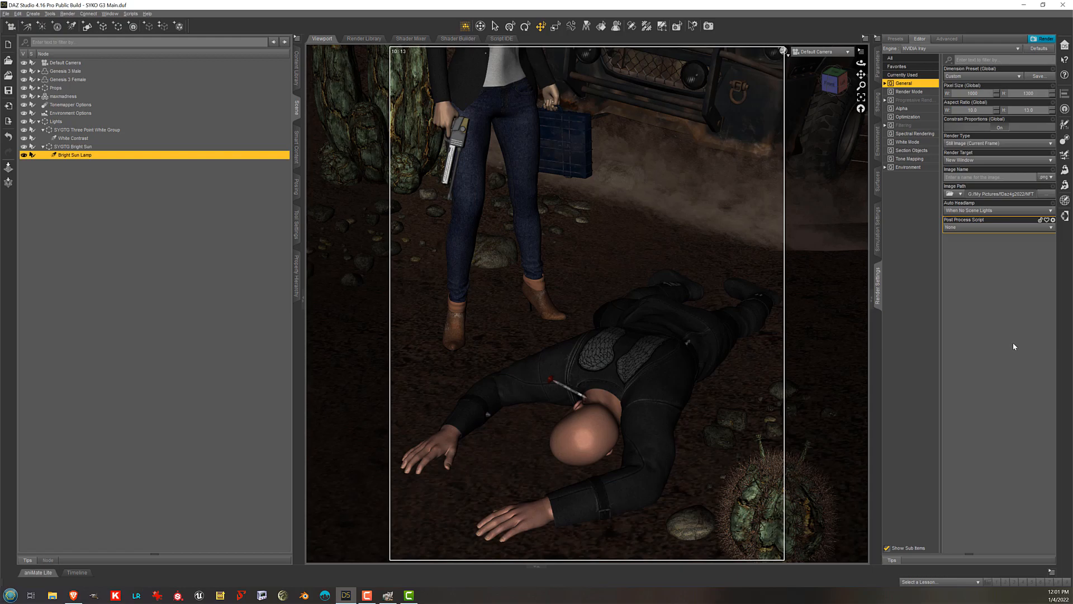
pyautogui.moveTo(970, 290)
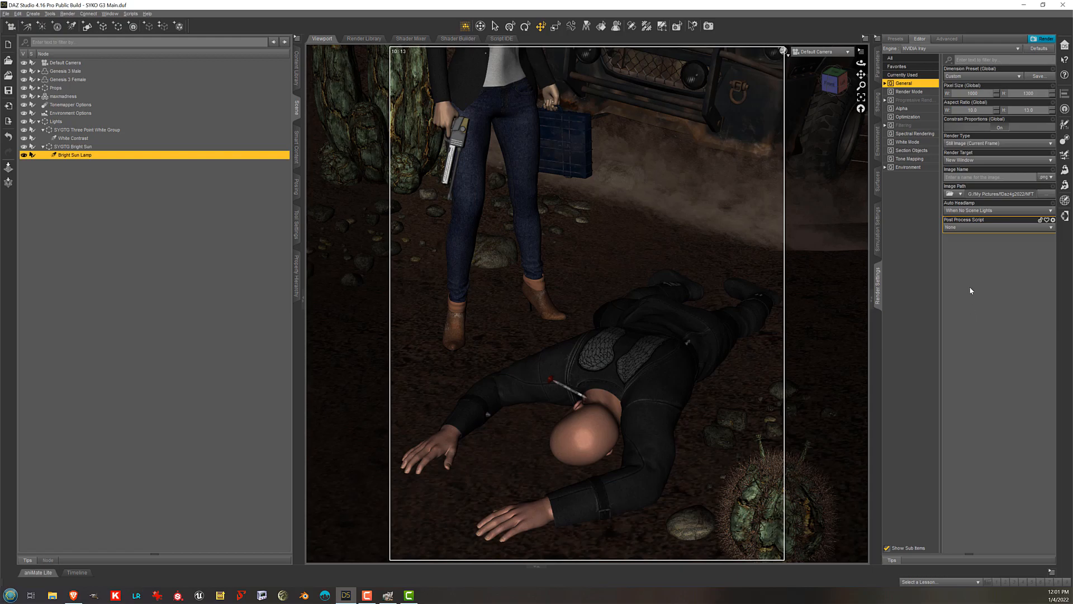
pyautogui.moveTo(214, 512)
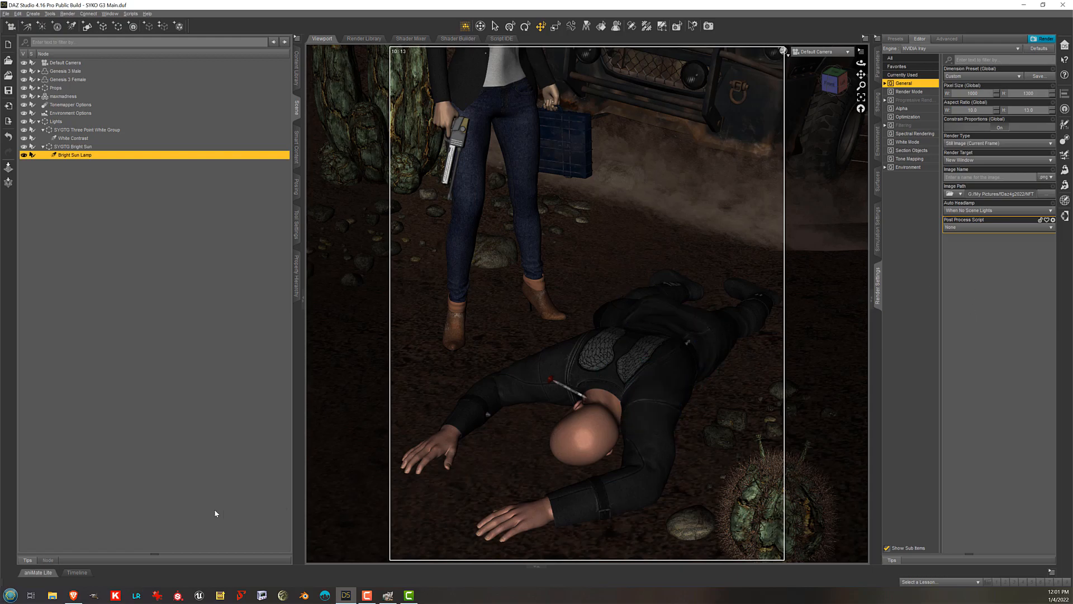